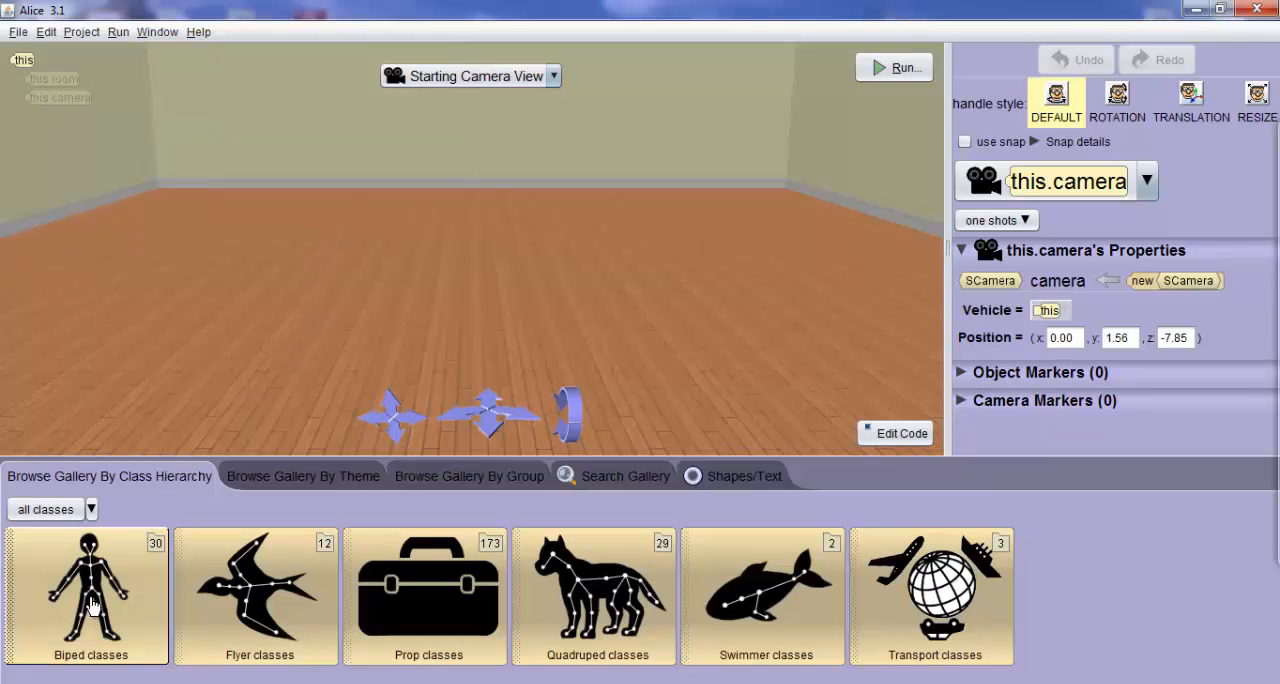
Add a new Alien() from the gallery's Biped classes to the scene as 'alien'
left_click(90, 595)
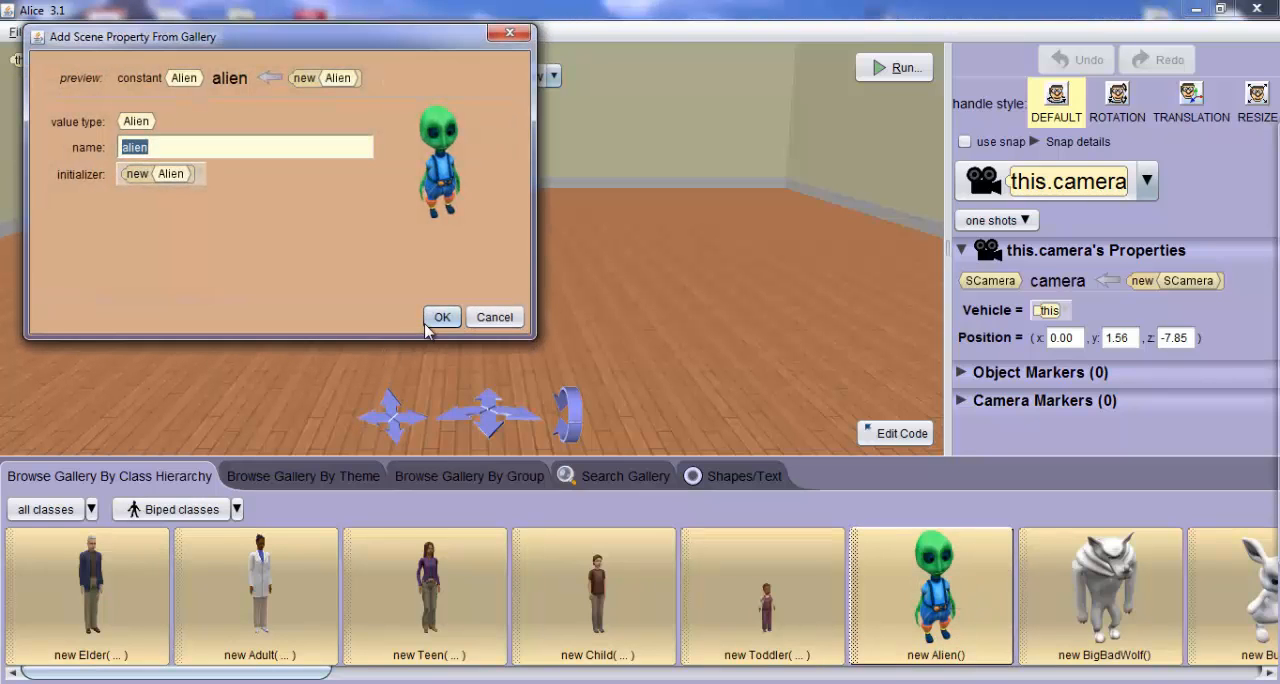
left_click(442, 316)
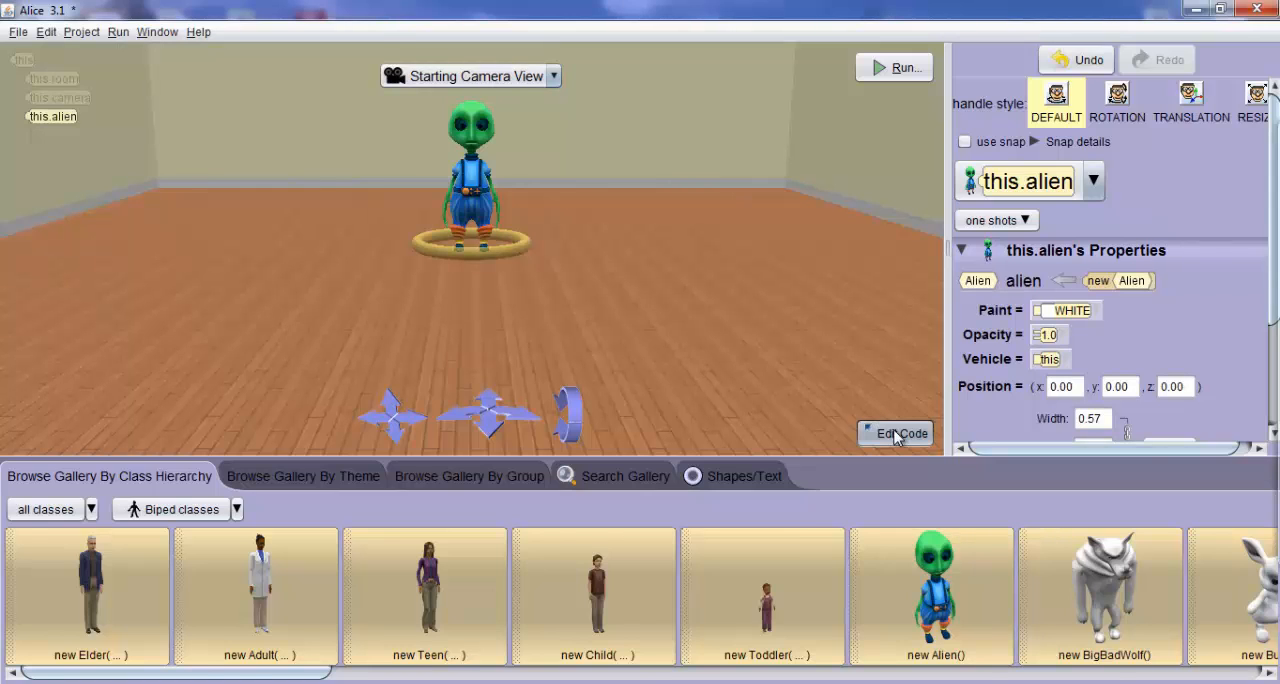
Switch to Edit Code and select the scene object 'this' to reach initializeEventListeners
left_click(894, 433)
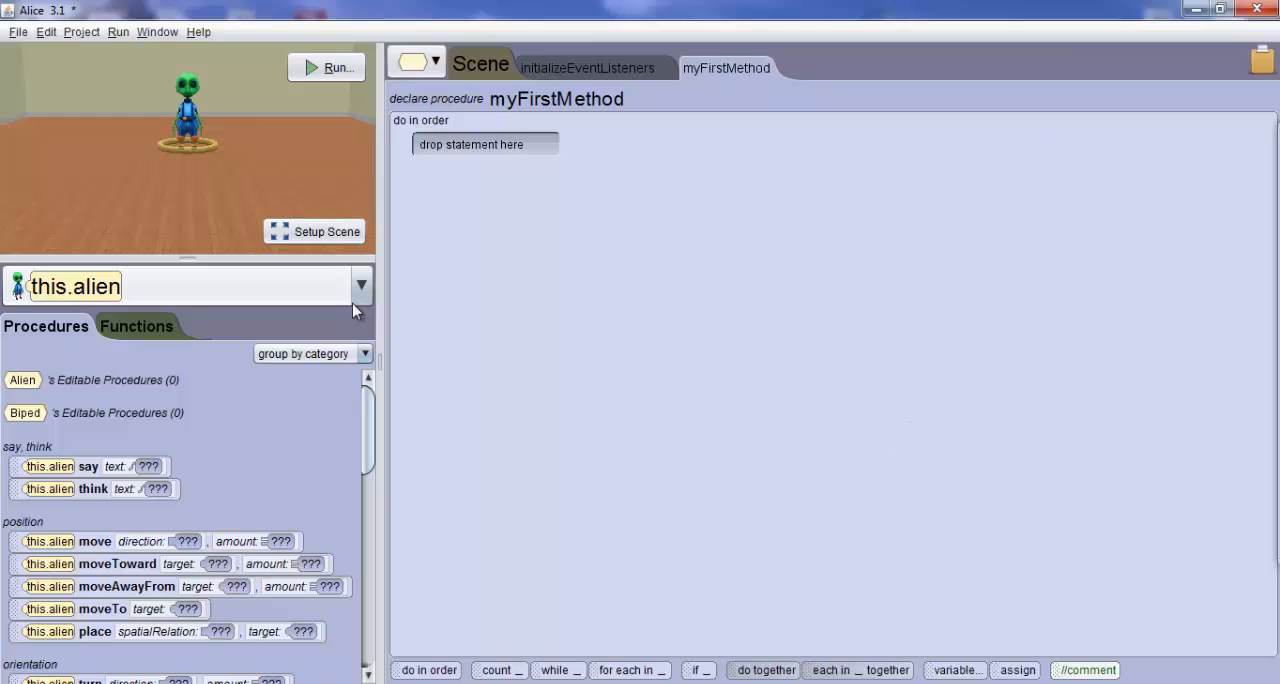
mouse_move(367, 295)
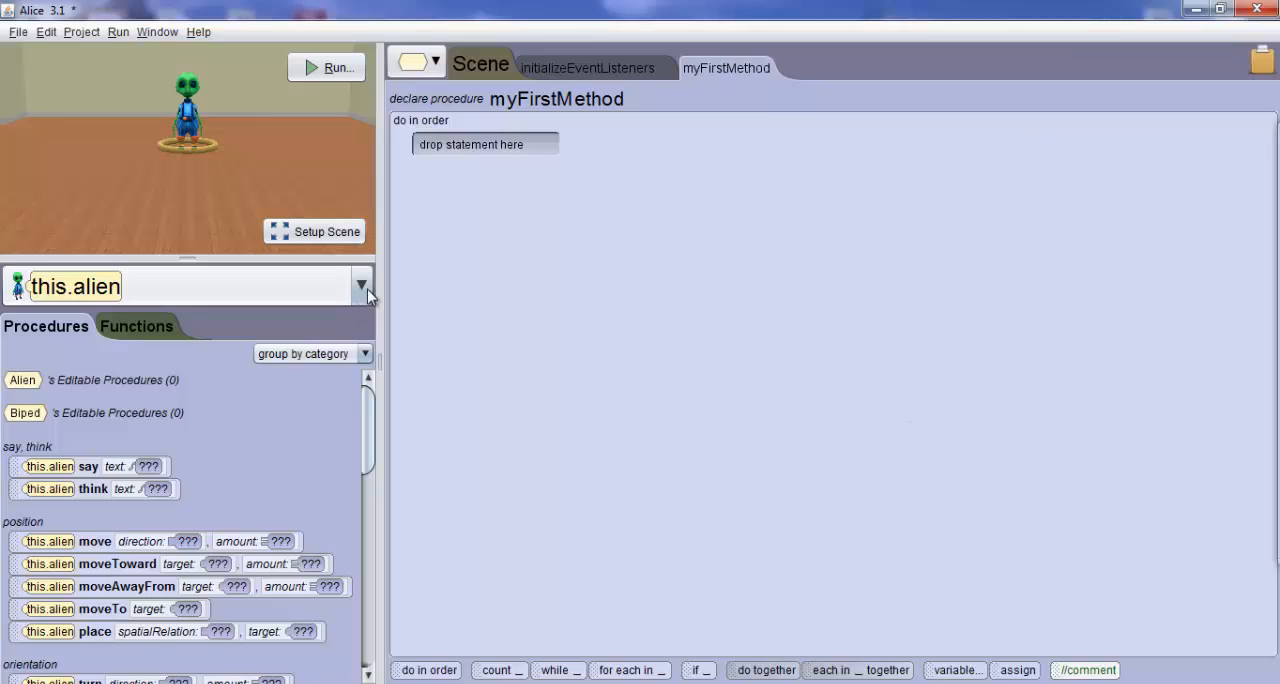
left_click(361, 286)
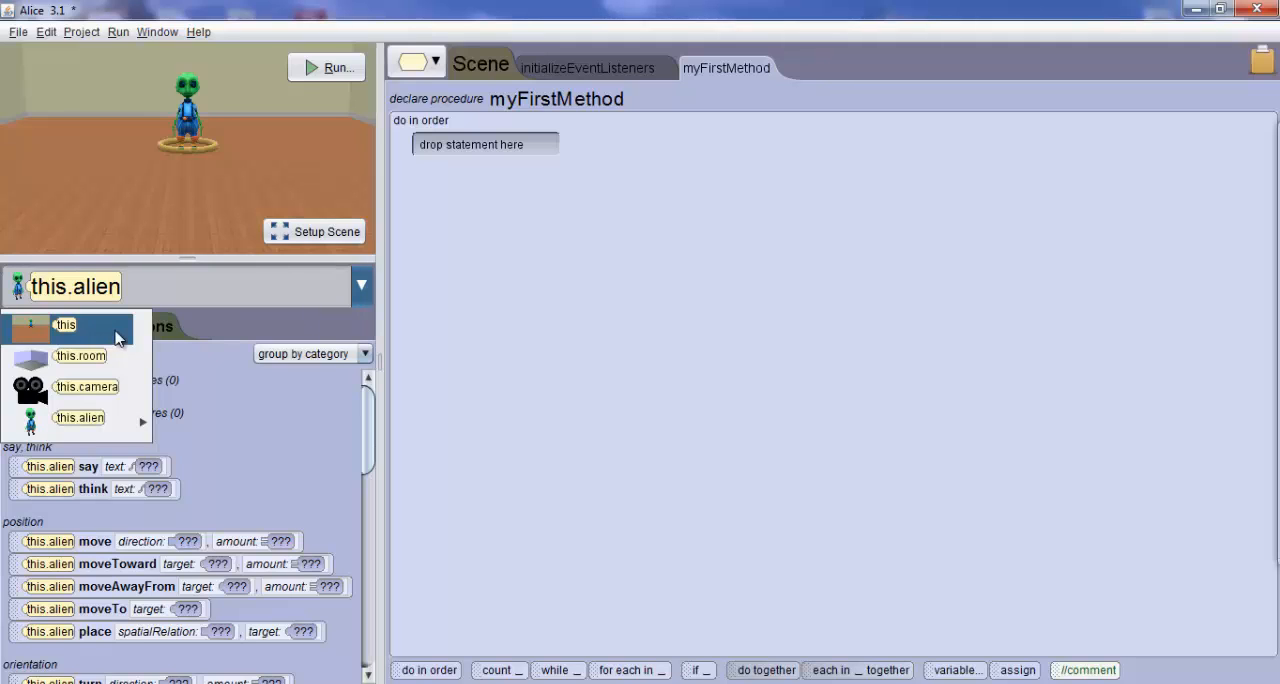
left_click(65, 324)
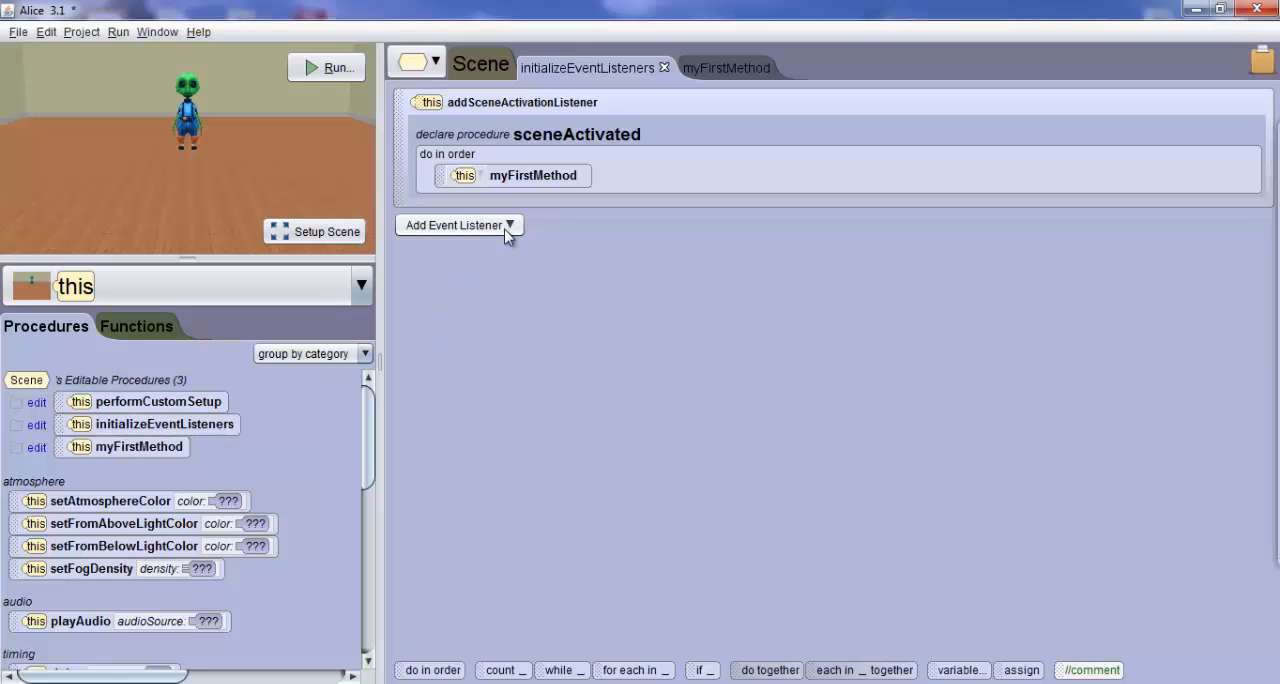
Add a Keyboard addKeyPressListener to the scene's event listeners
left_click(459, 224)
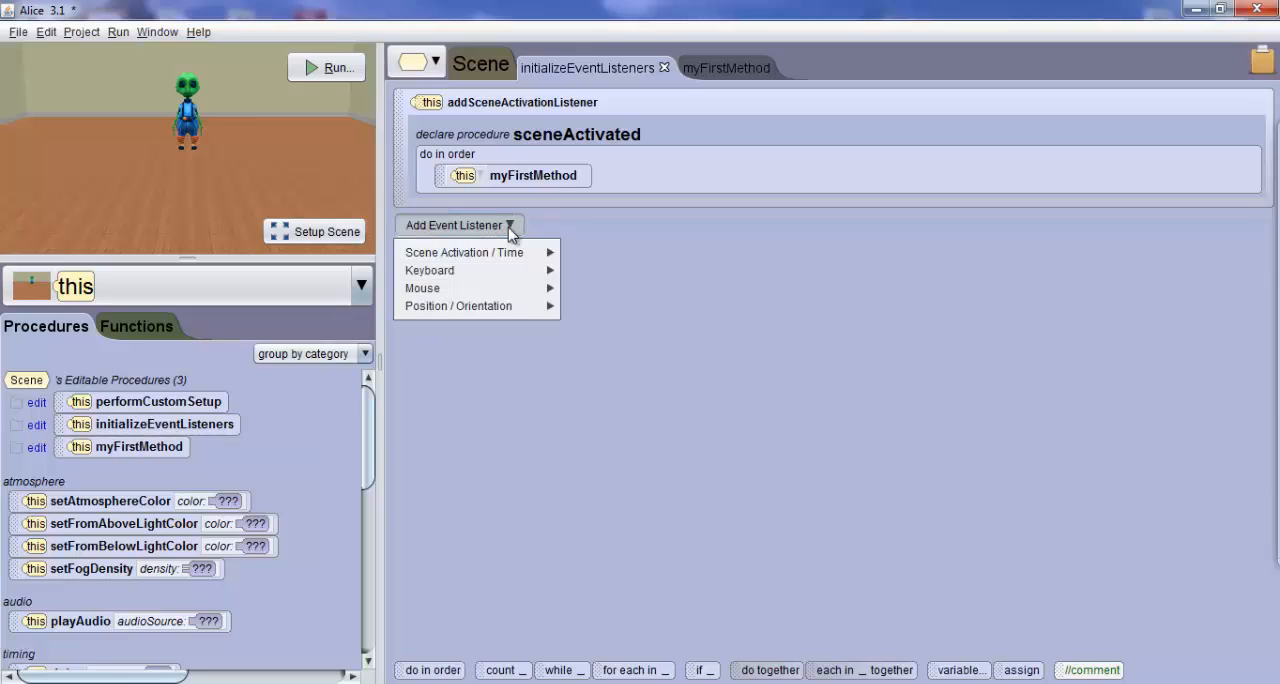
left_click(429, 270)
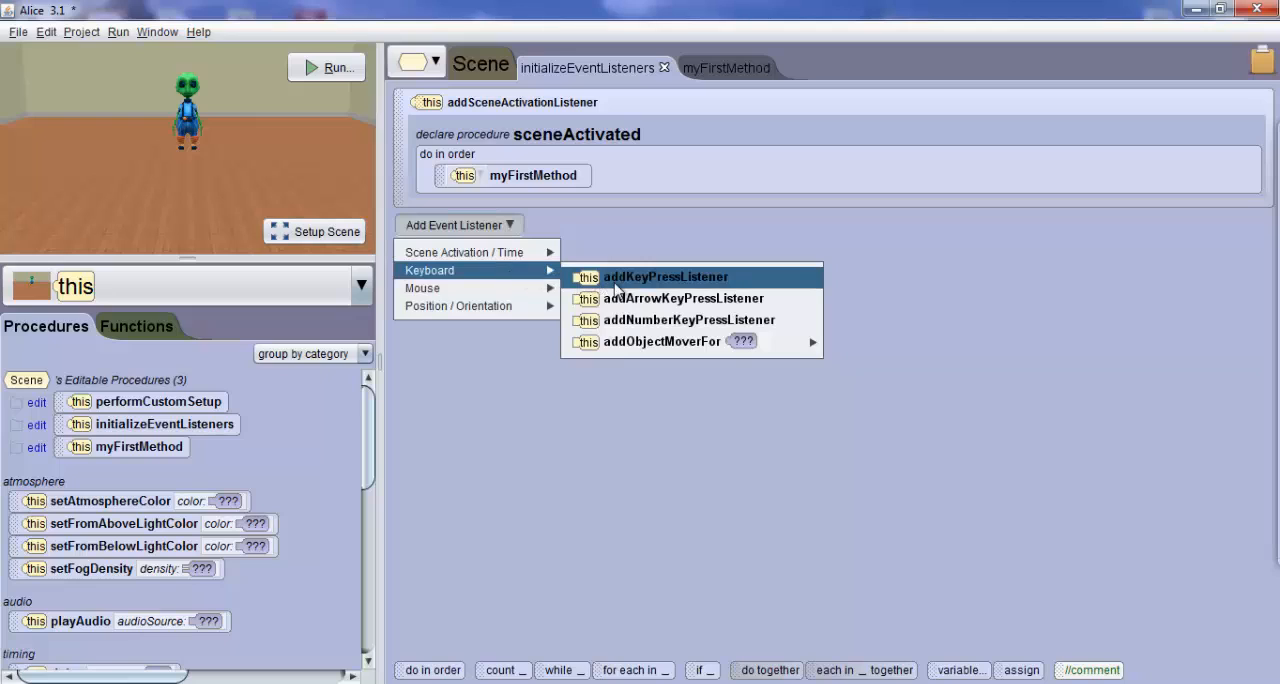
mouse_move(770, 280)
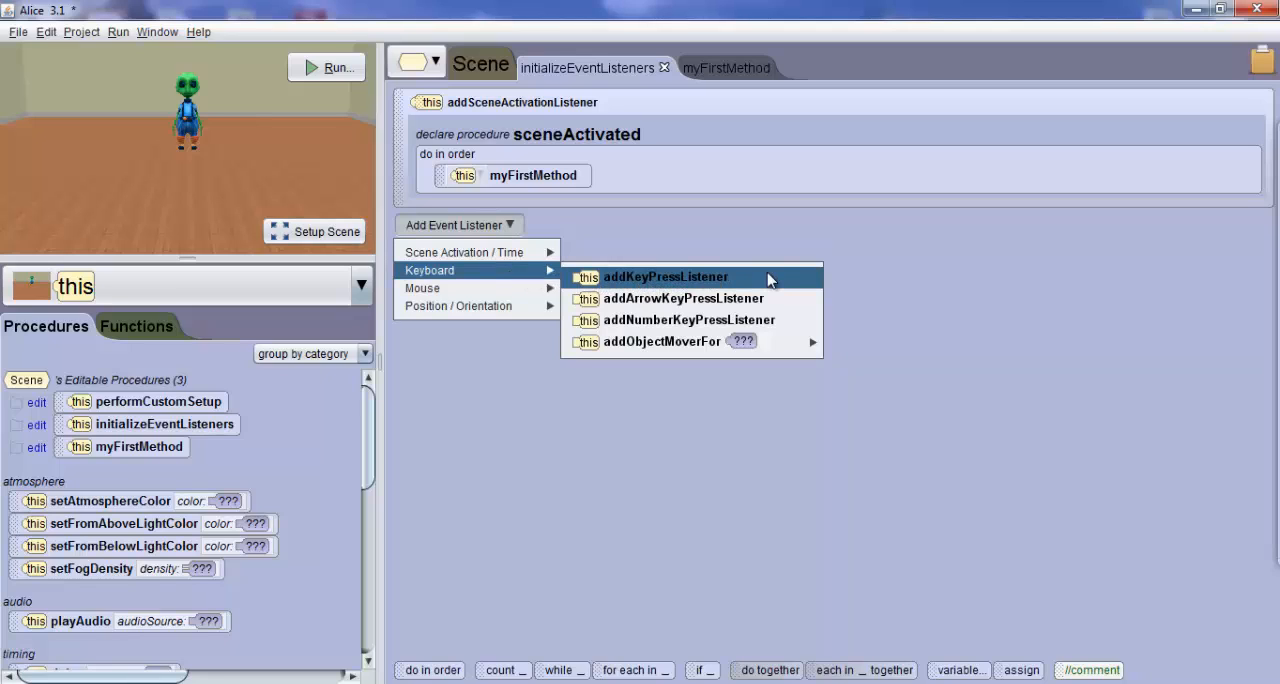
left_click(665, 277)
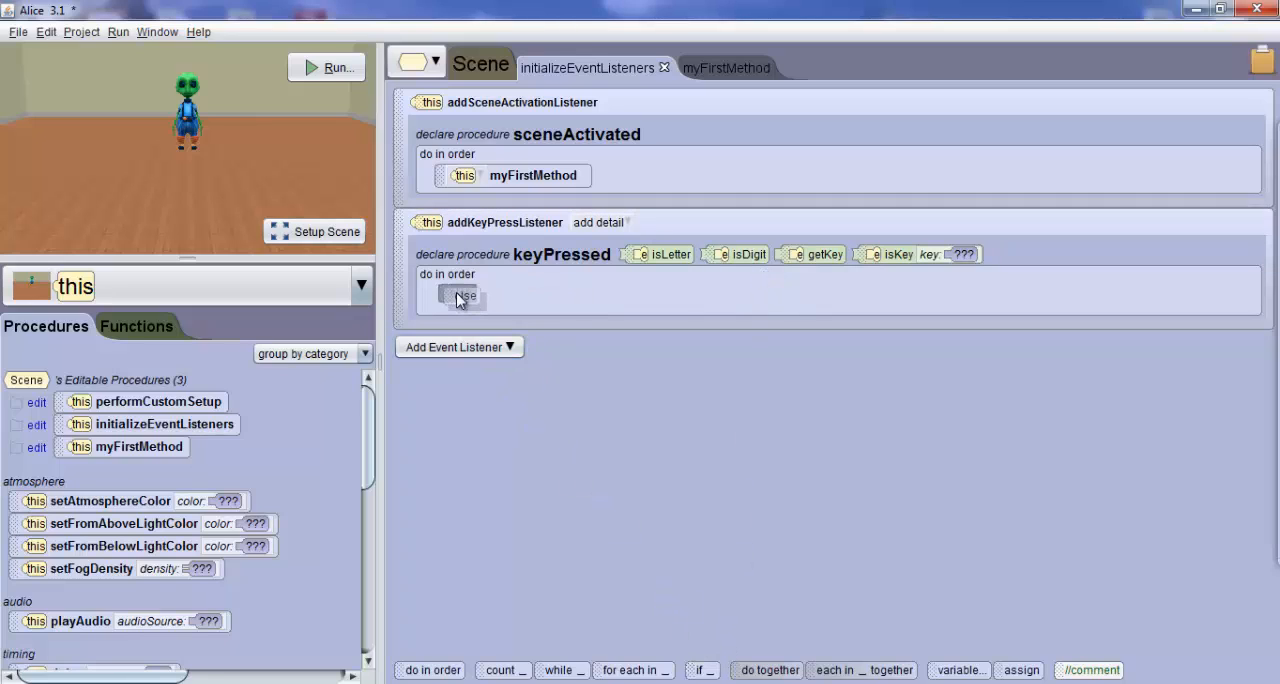
Insert an if/else in keyPressed whose condition is isKey DOWN arrow
left_click(461, 294)
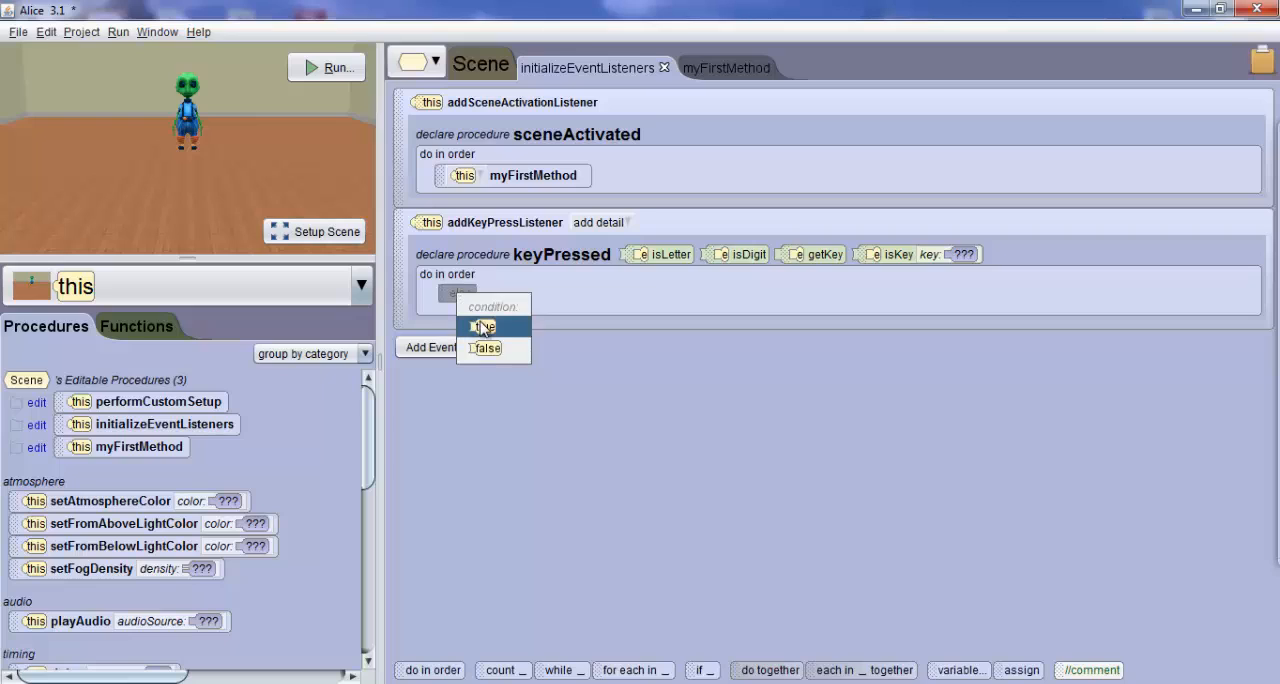
left_click(483, 327)
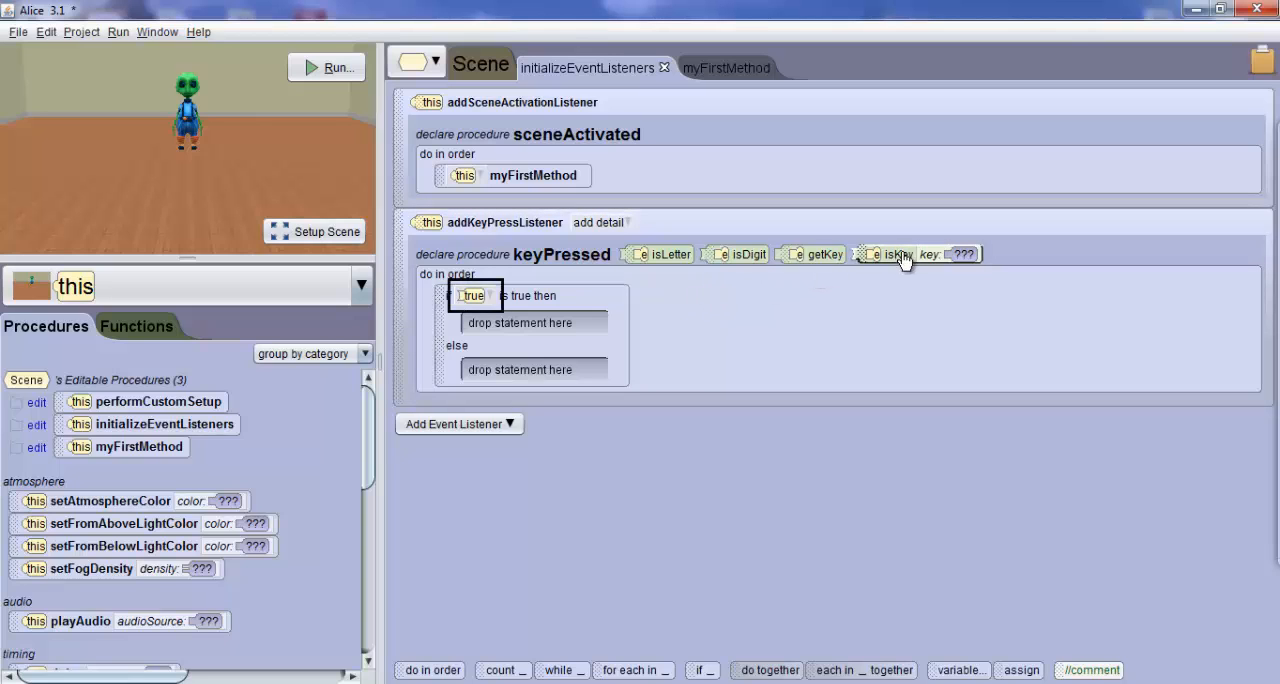
left_click_drag(890, 253, 665, 296)
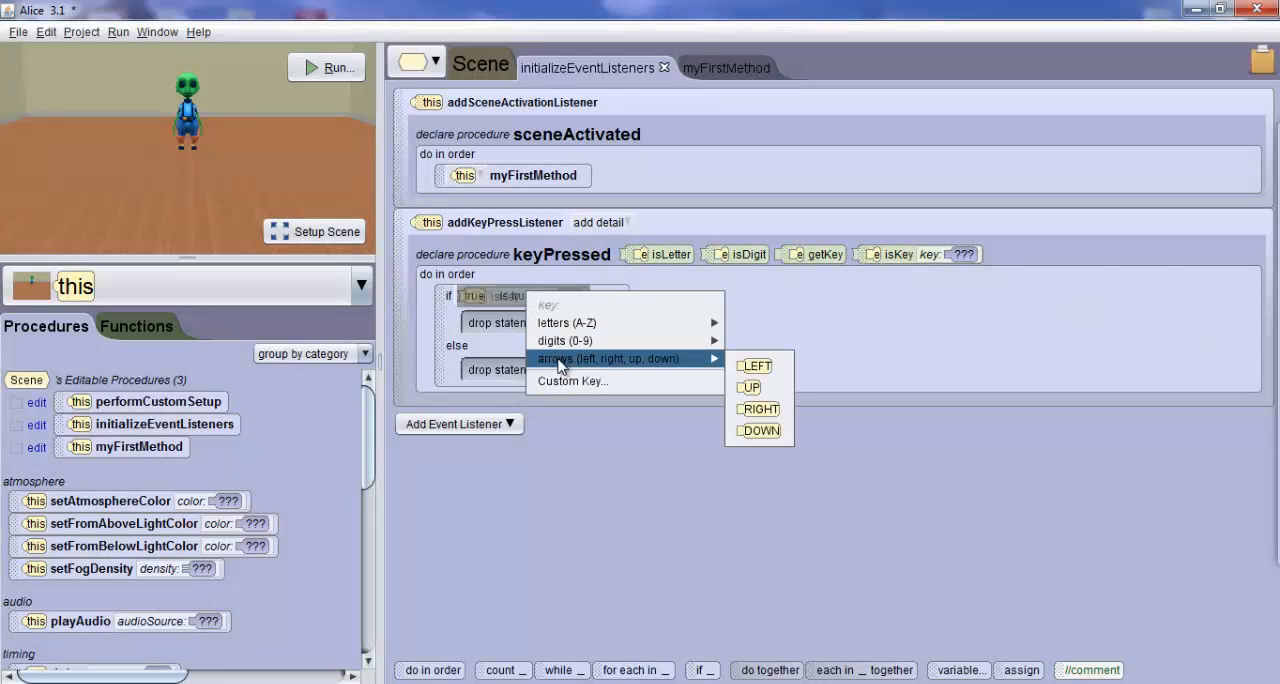
mouse_move(765, 360)
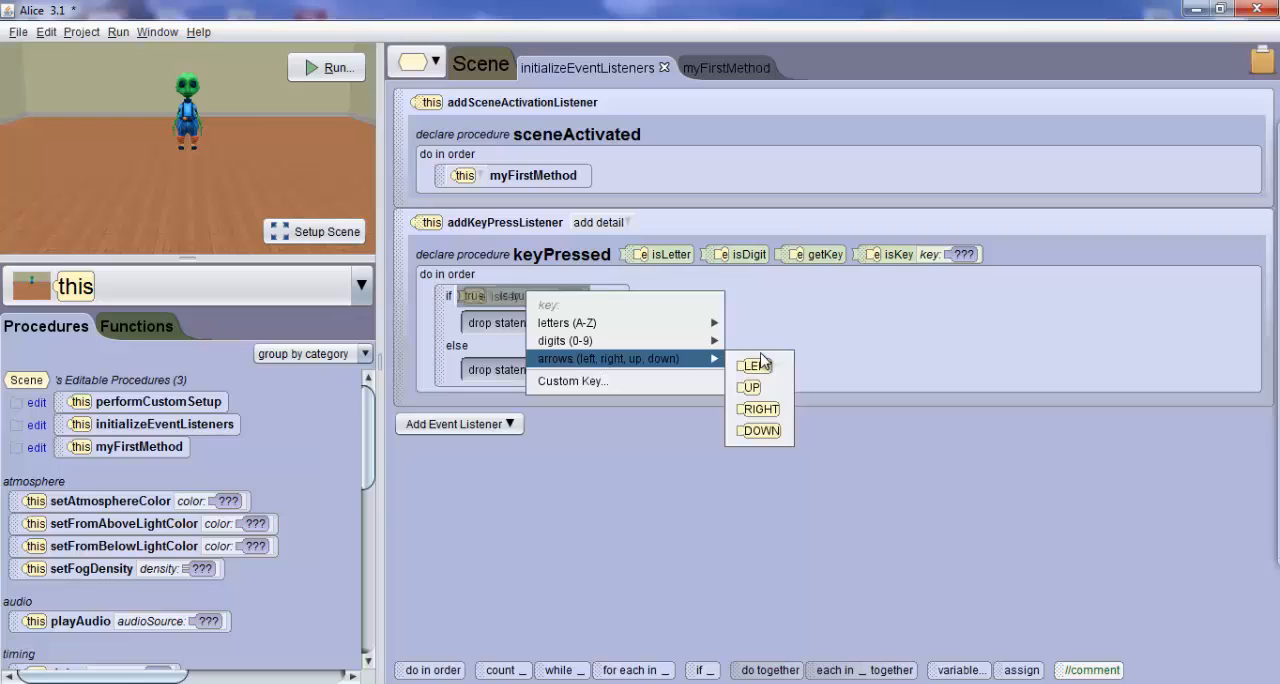
mouse_move(757, 366)
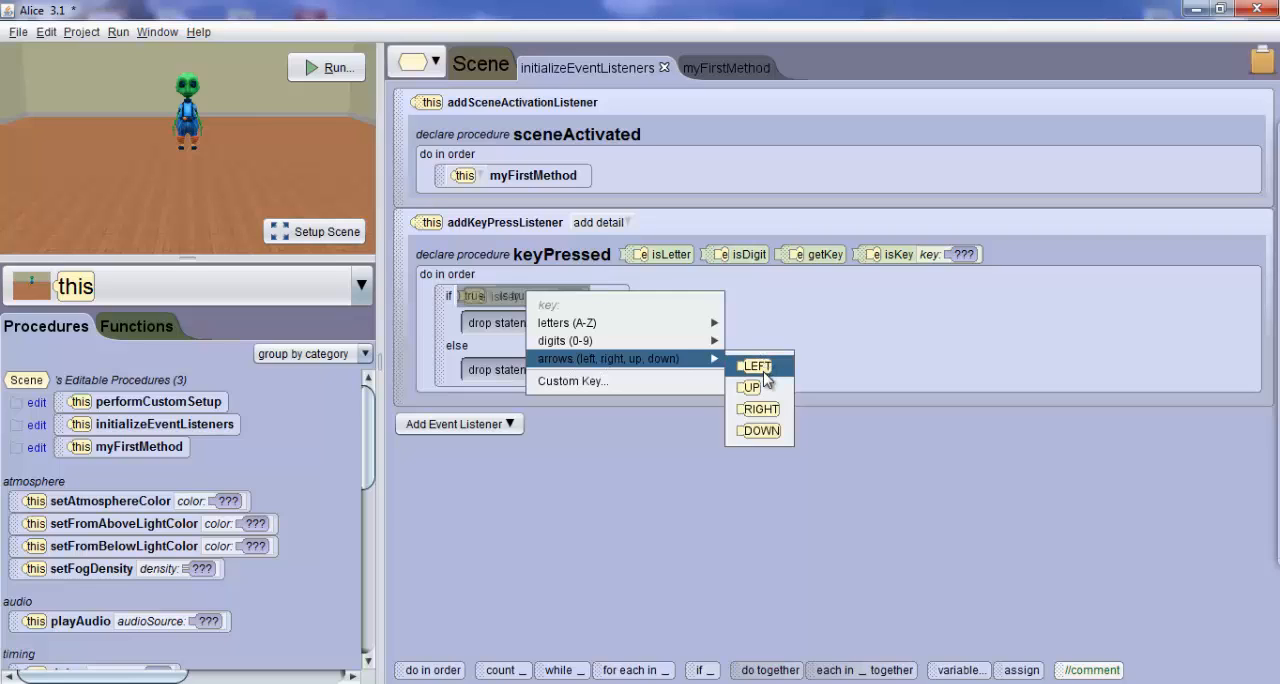
mouse_move(758, 430)
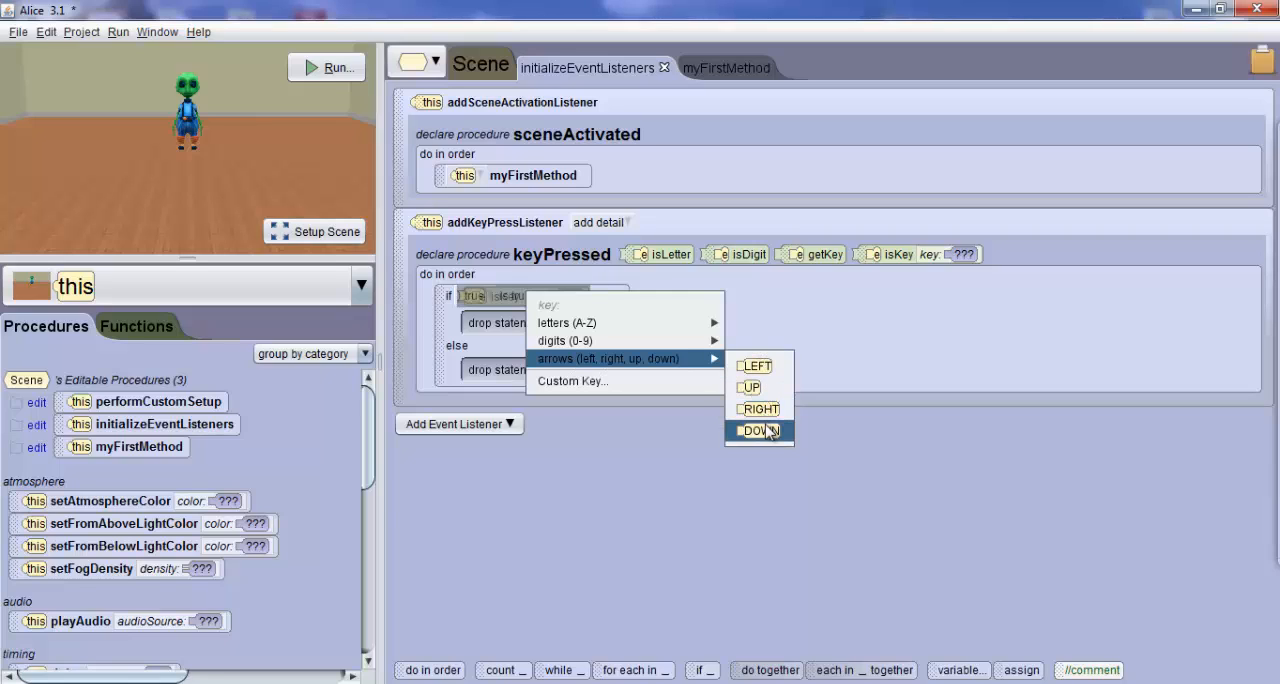
left_click(757, 431)
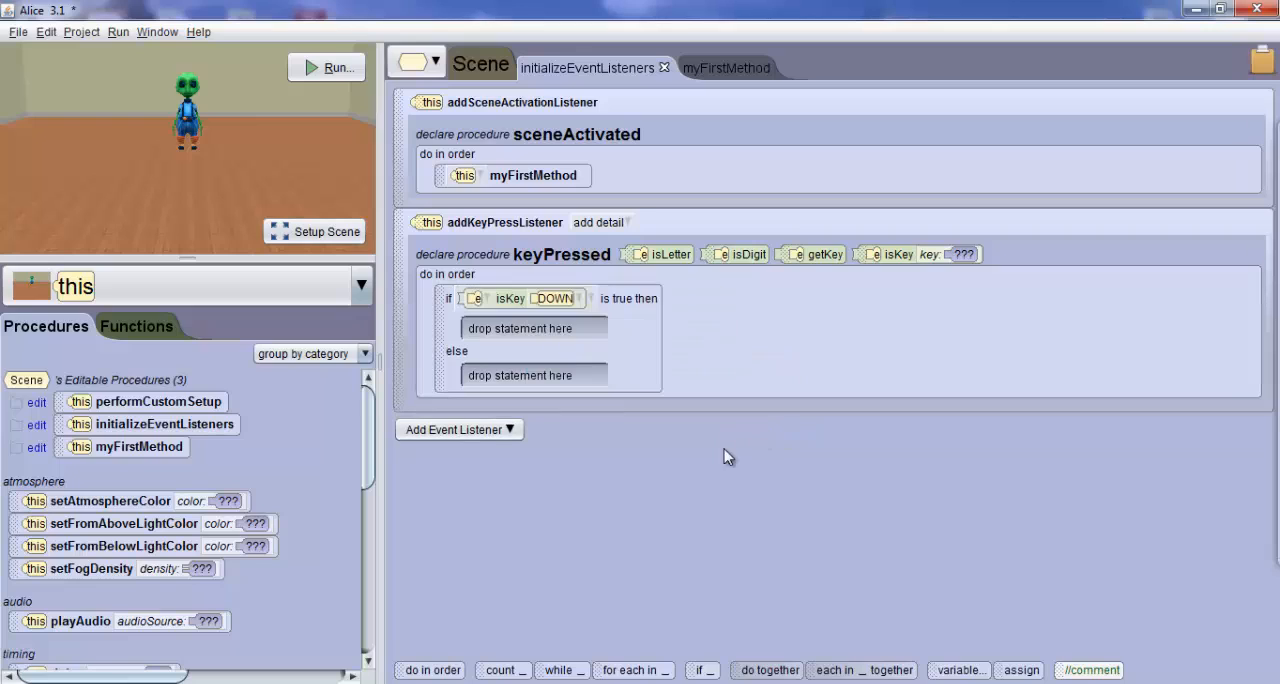
left_click(361, 286)
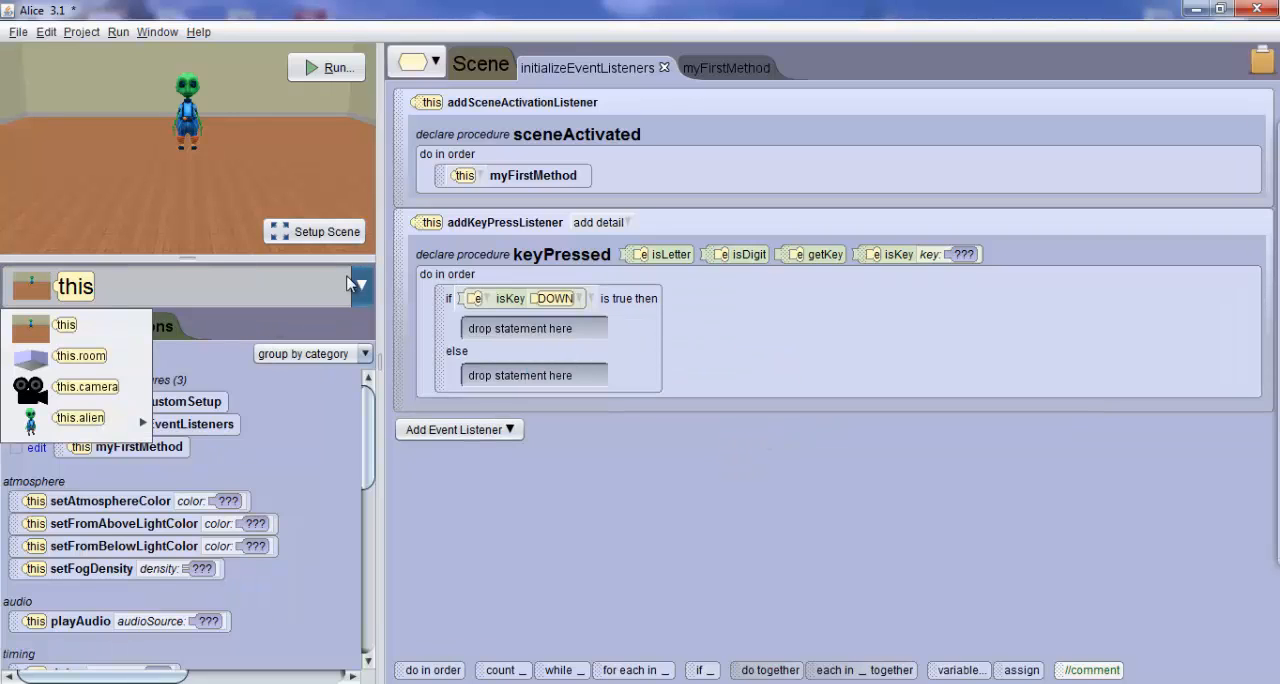
mouse_move(79, 417)
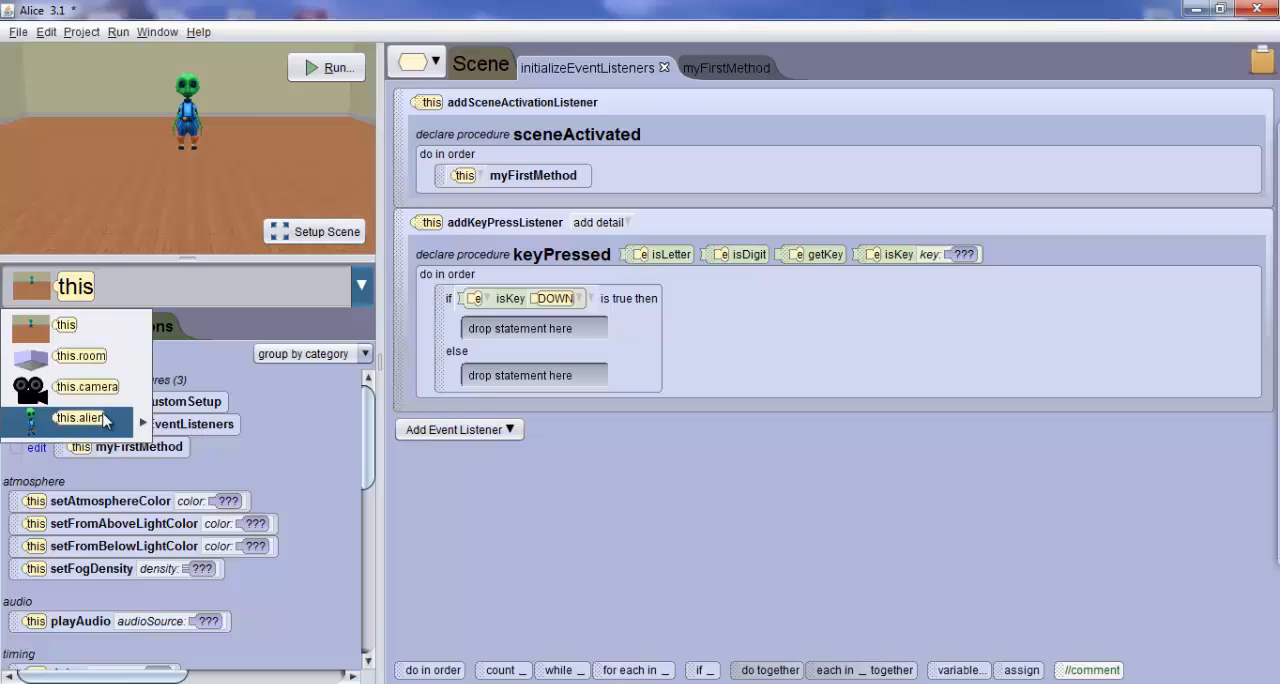
Add this.alien move FORWARD 1.0 to the DOWN-arrow branch
left_click(80, 417)
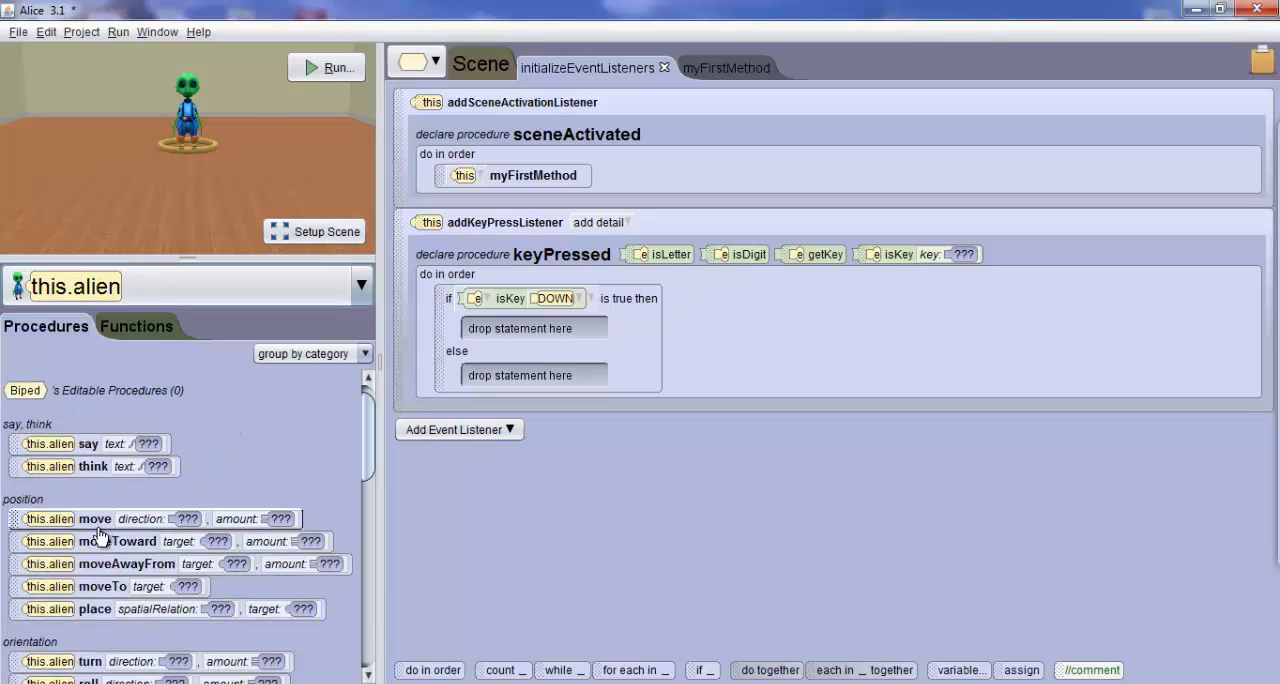
mouse_move(97, 524)
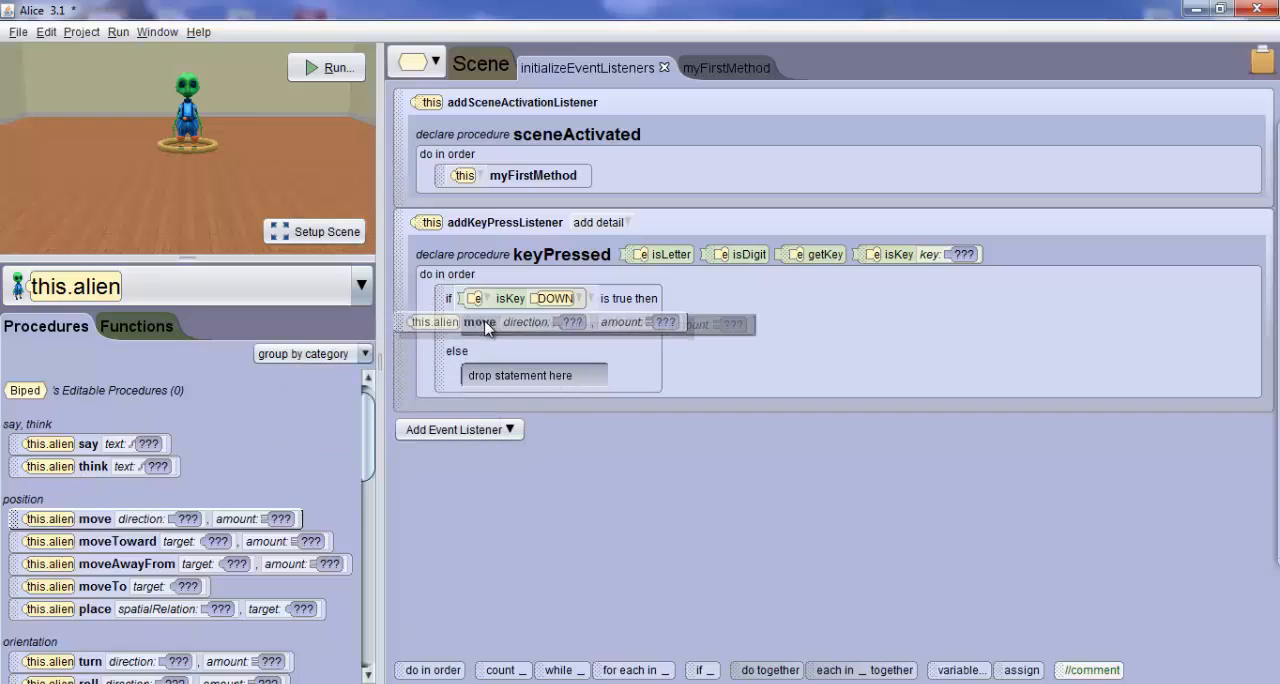
left_click(572, 321)
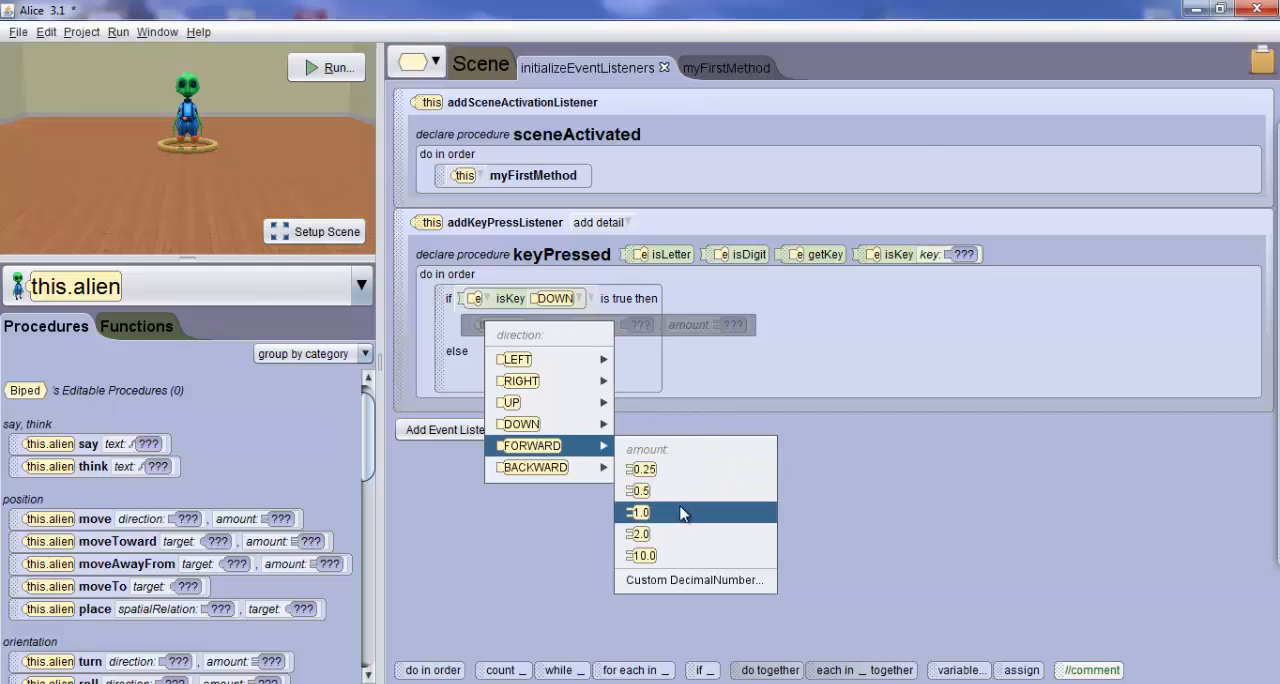
left_click(638, 512)
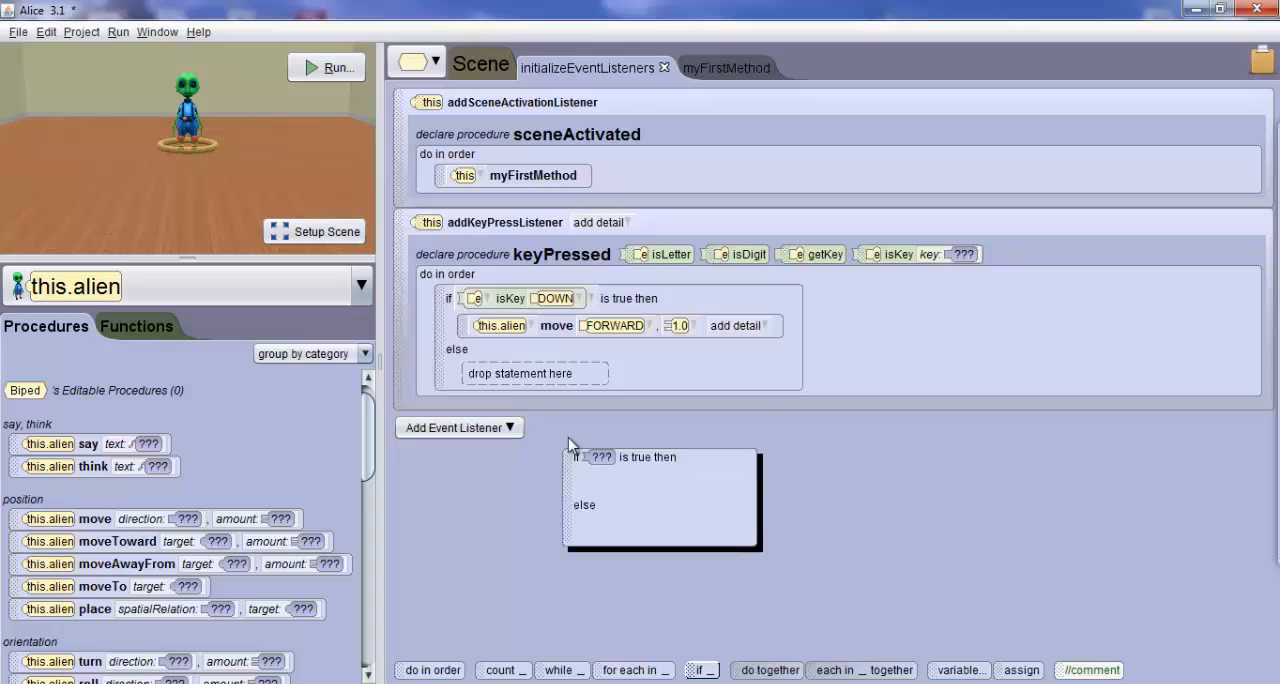
Nest an isKey UP if/else in the else branch, moving the alien BACKWARD 1.0
left_click(601, 457)
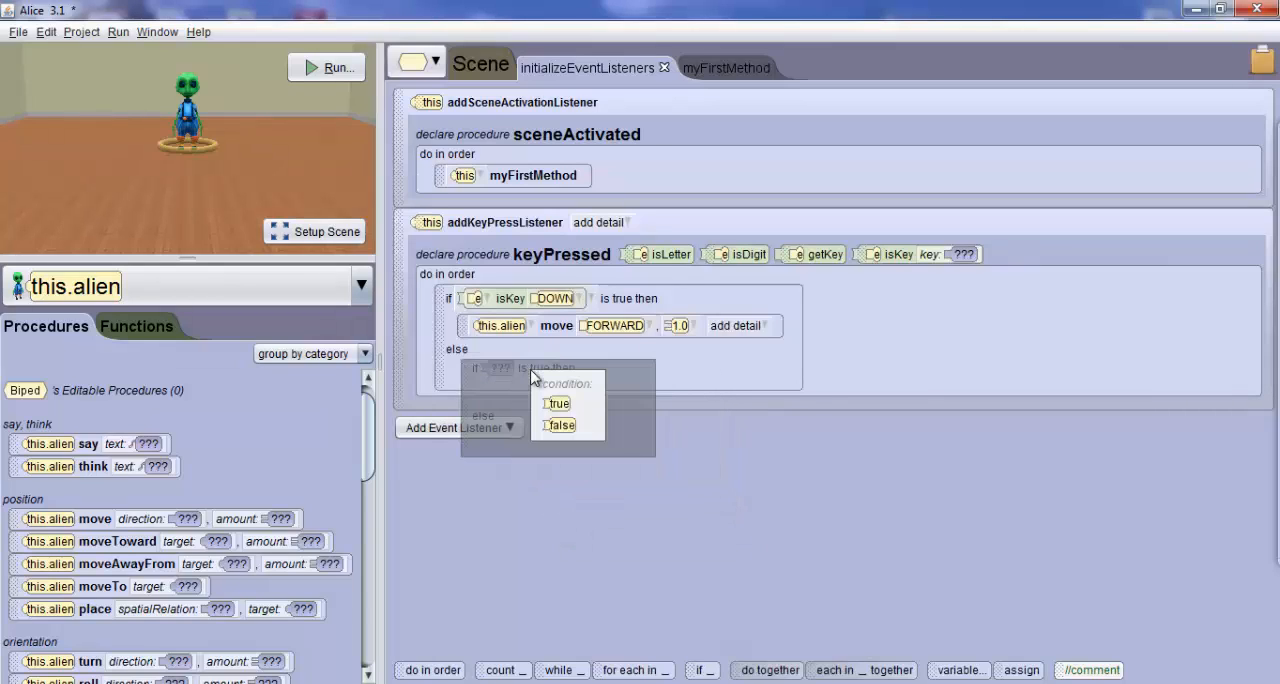
left_click(556, 403)
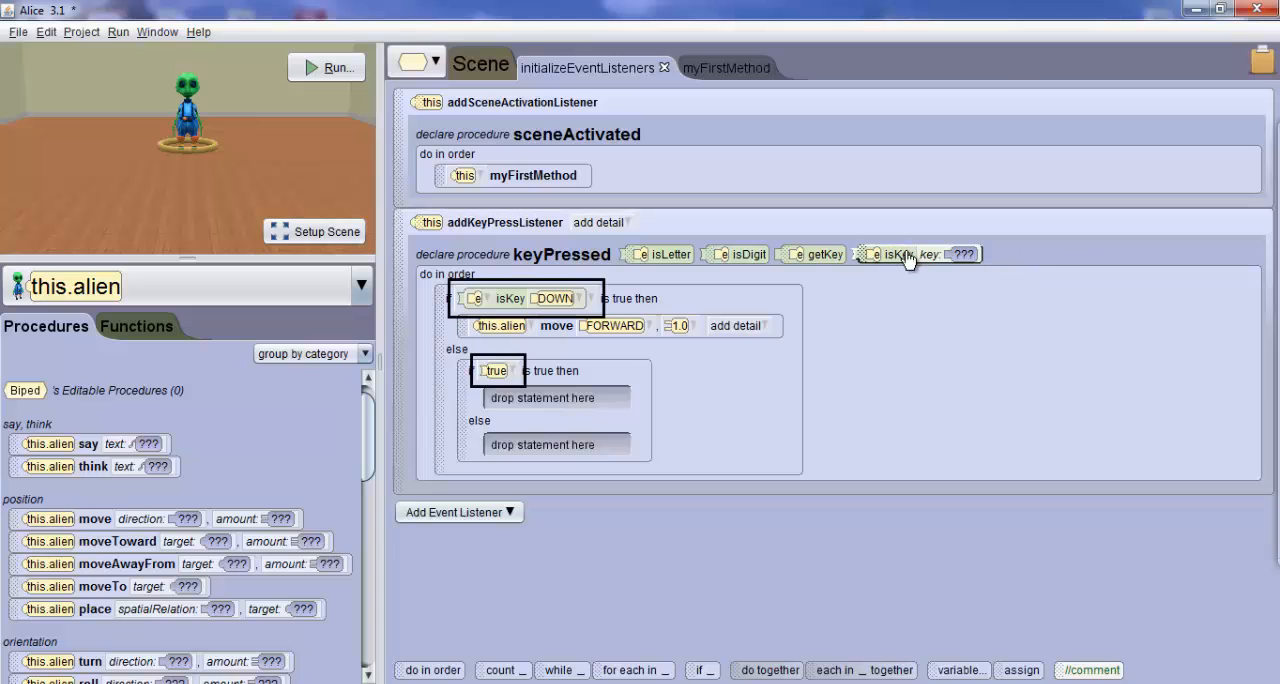
left_click_drag(918, 253, 545, 367)
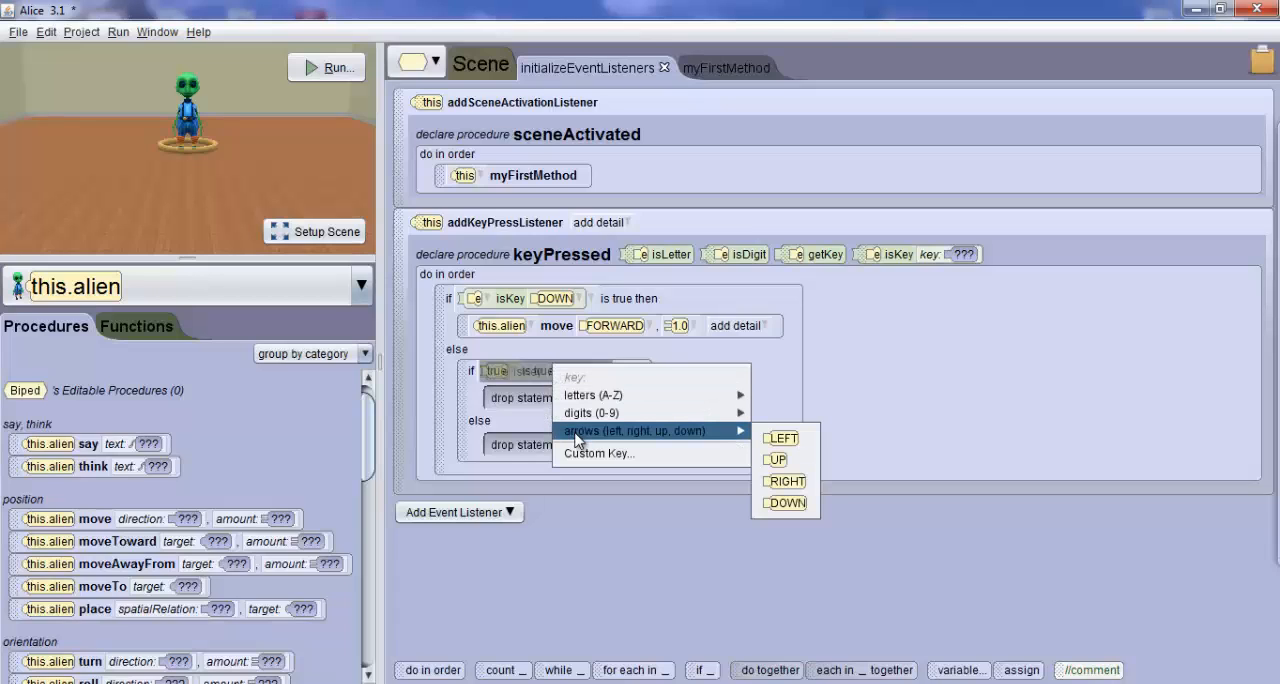
mouse_move(775, 459)
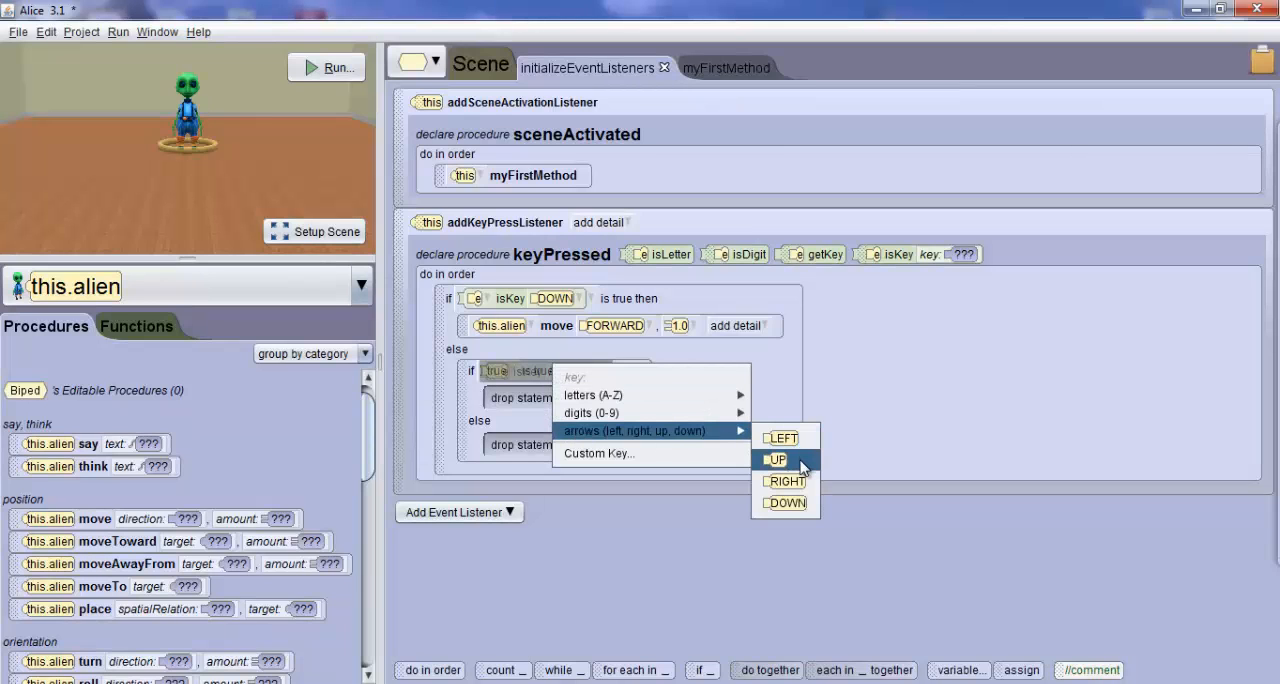
left_click(775, 459)
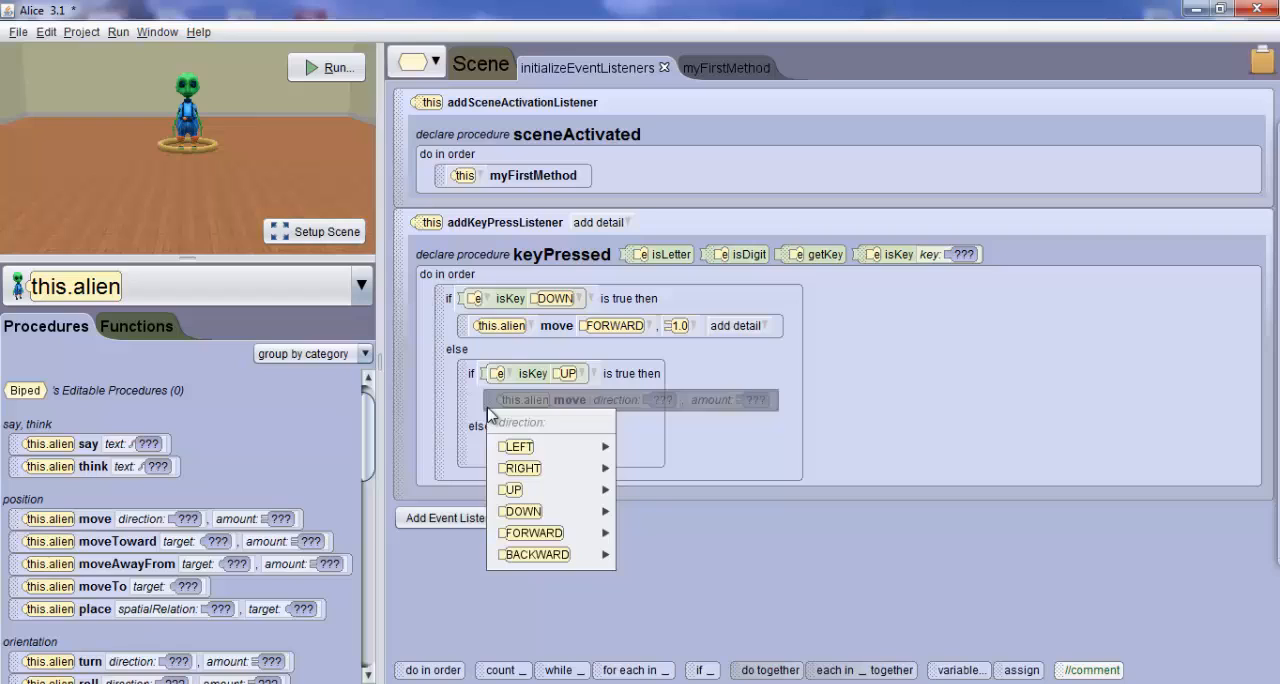
mouse_move(534, 554)
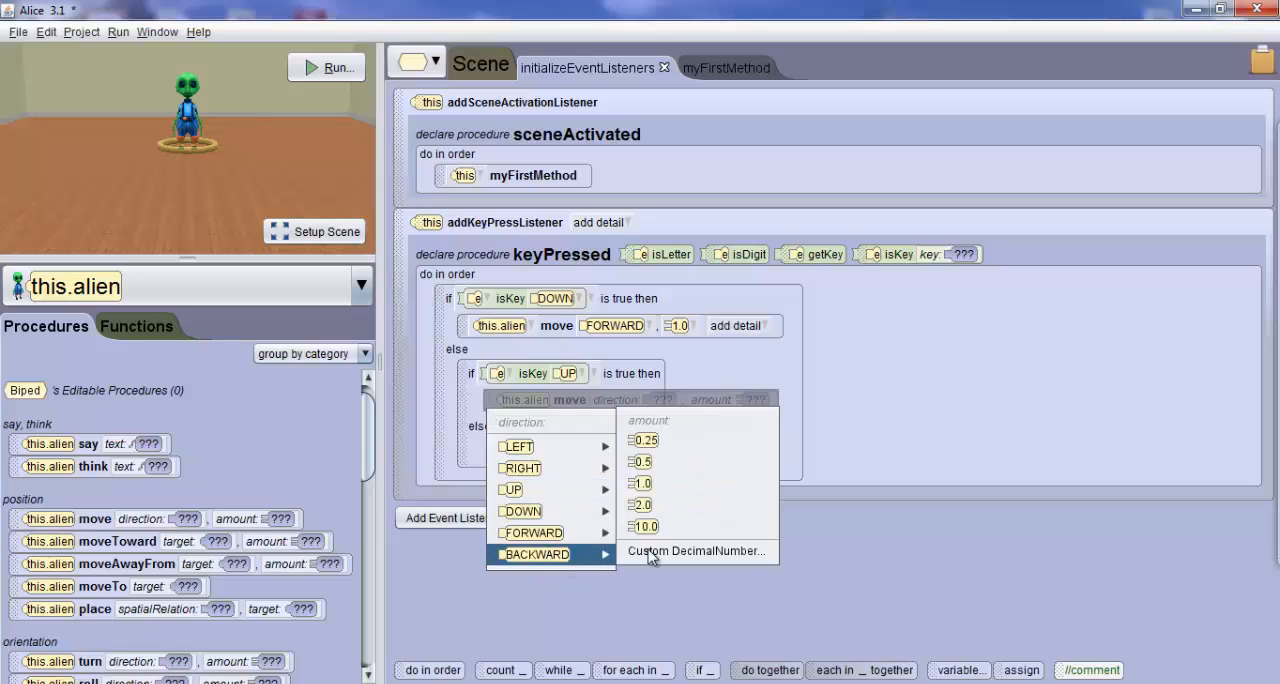
left_click(644, 483)
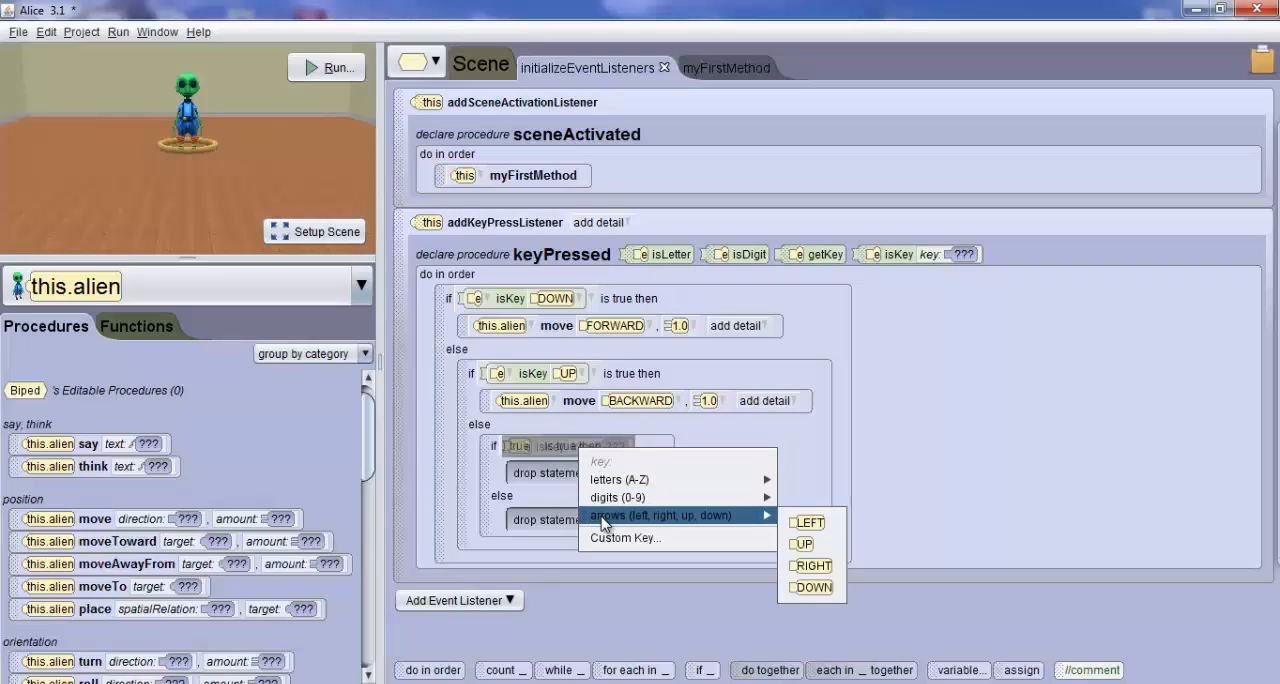
mouse_move(812, 565)
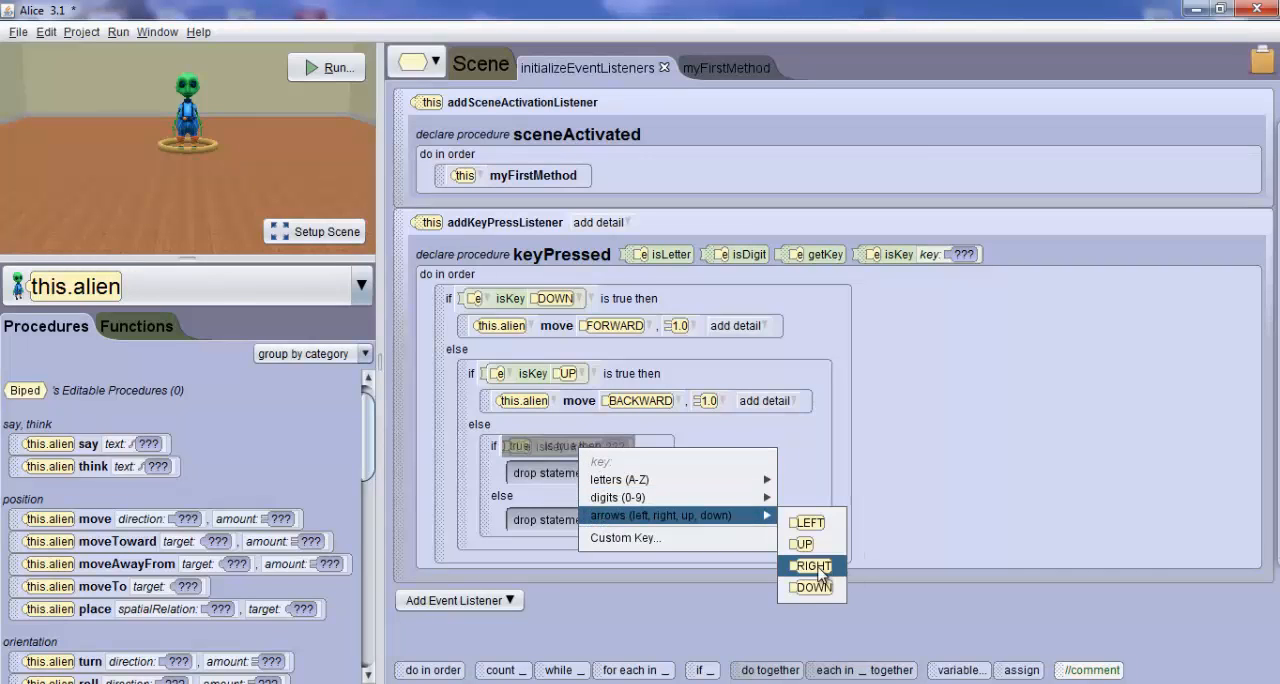
Set the third nested check to isKey RIGHT, turning the alien LEFT 0.25
left_click(811, 565)
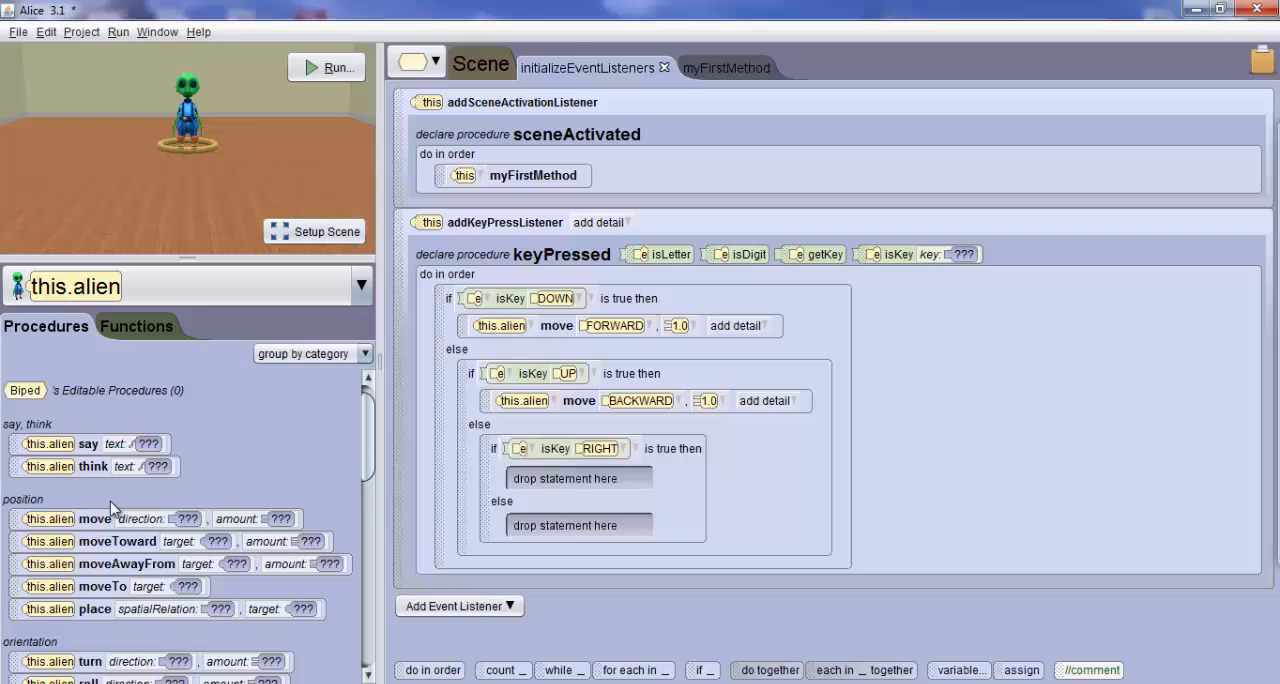
scroll("down", 3)
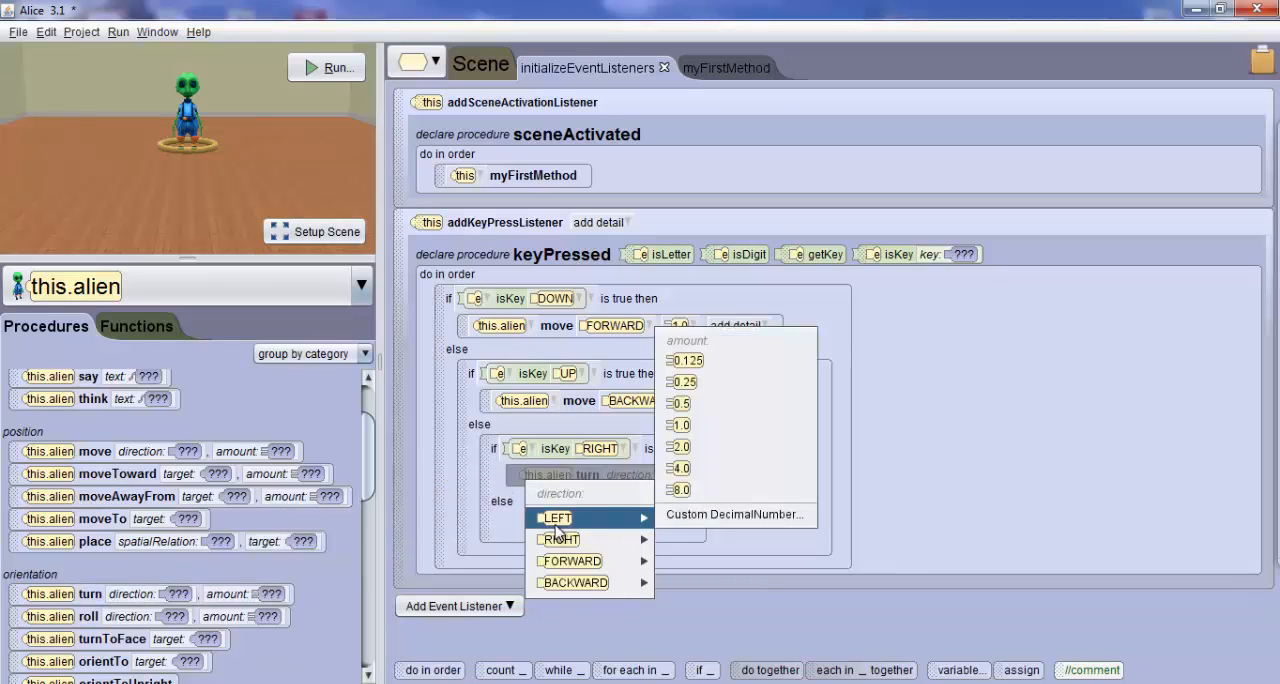
left_click(684, 381)
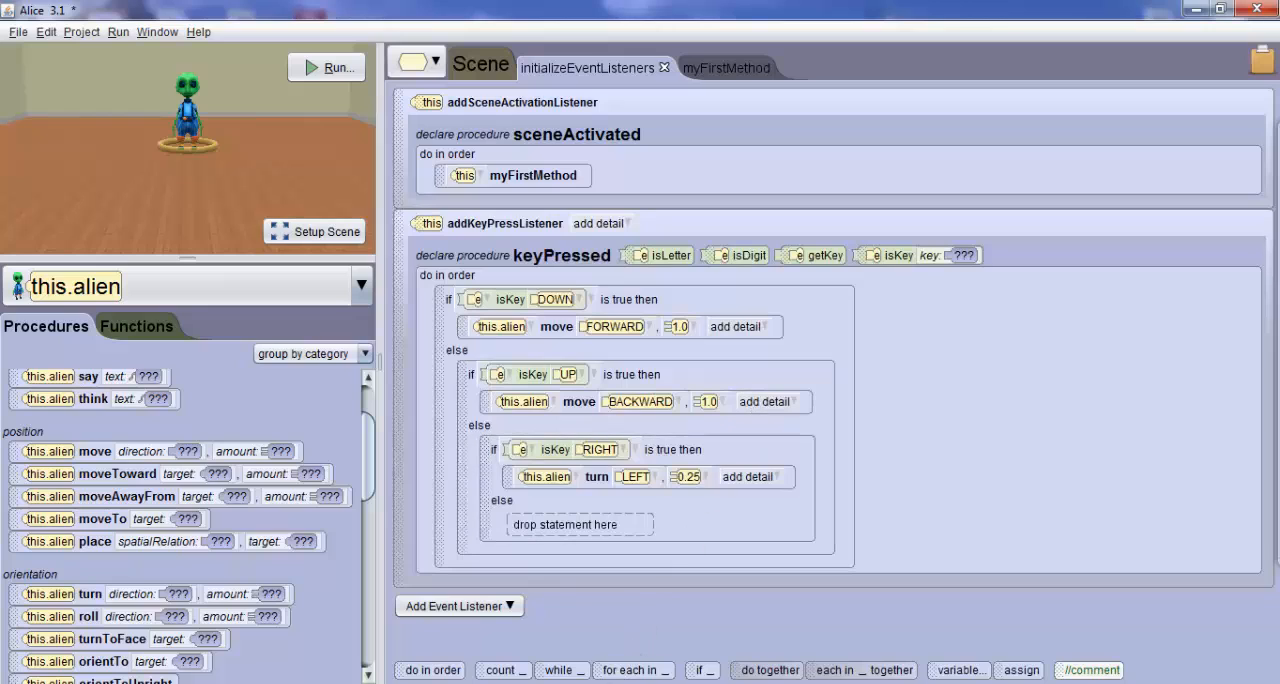
mouse_move(702, 670)
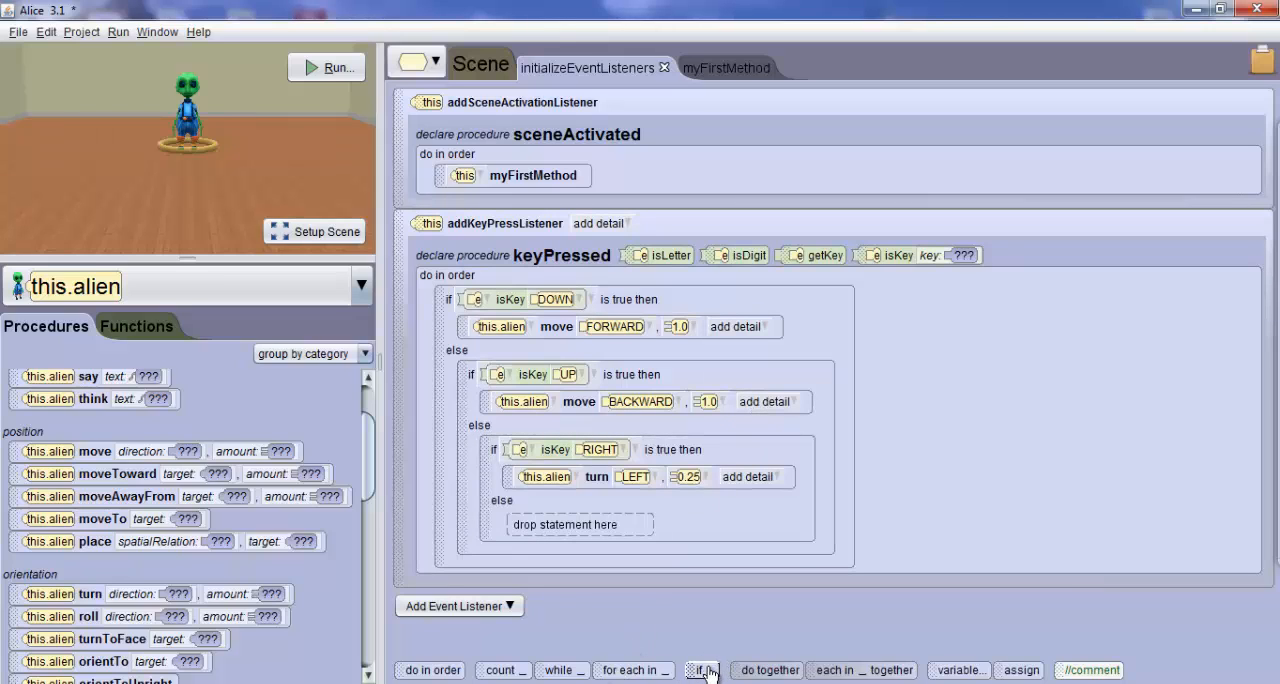
Nest an isKey LEFT check turning the alien RIGHT 0.25, then run the scene
left_click(701, 670)
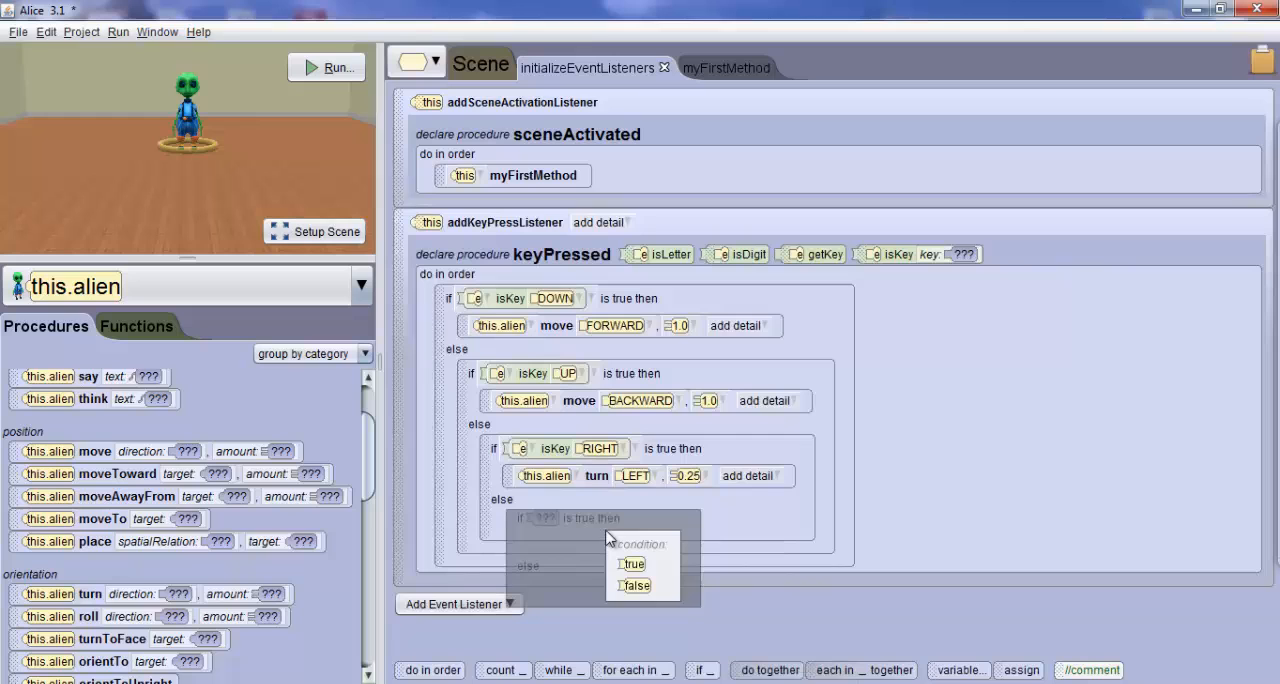
left_click(632, 563)
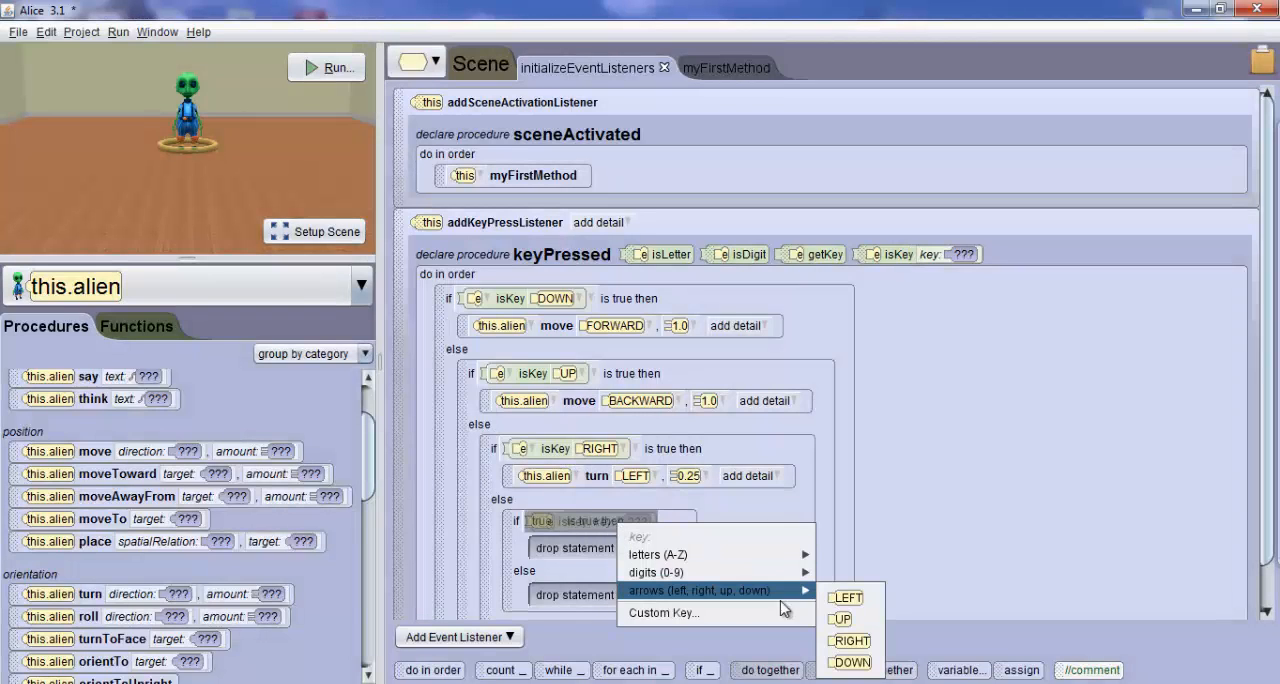
left_click(844, 597)
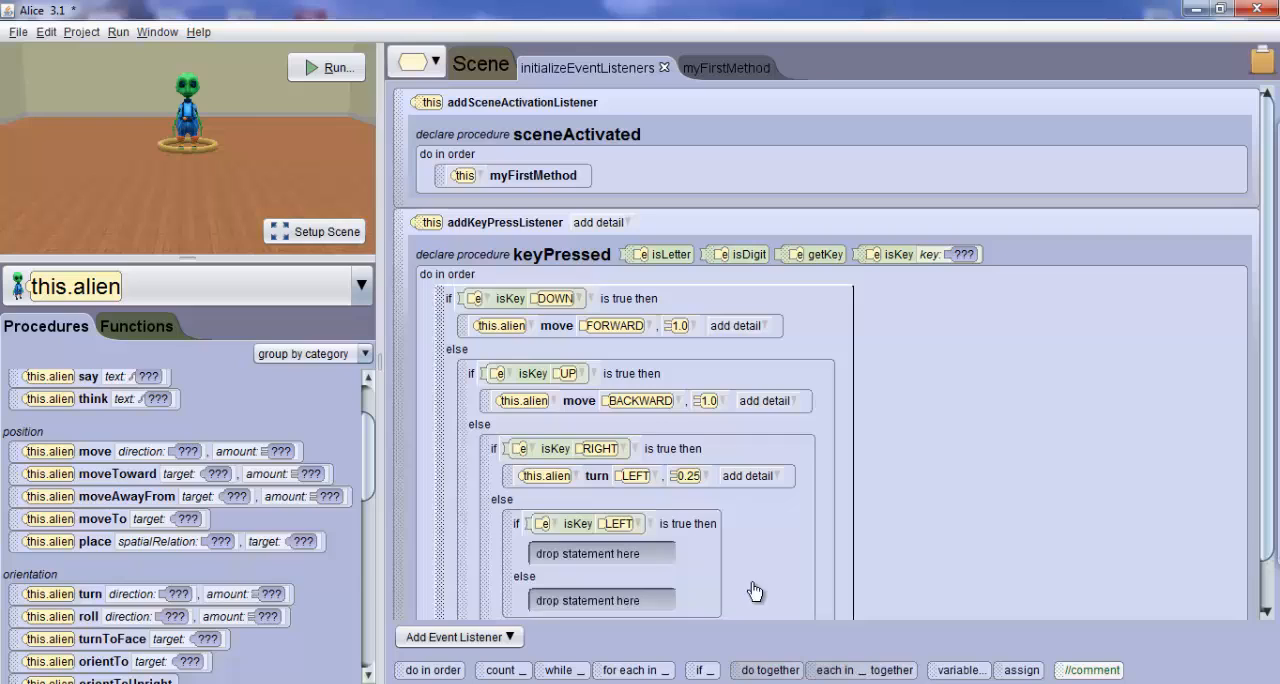
left_click_drag(90, 593, 595, 575)
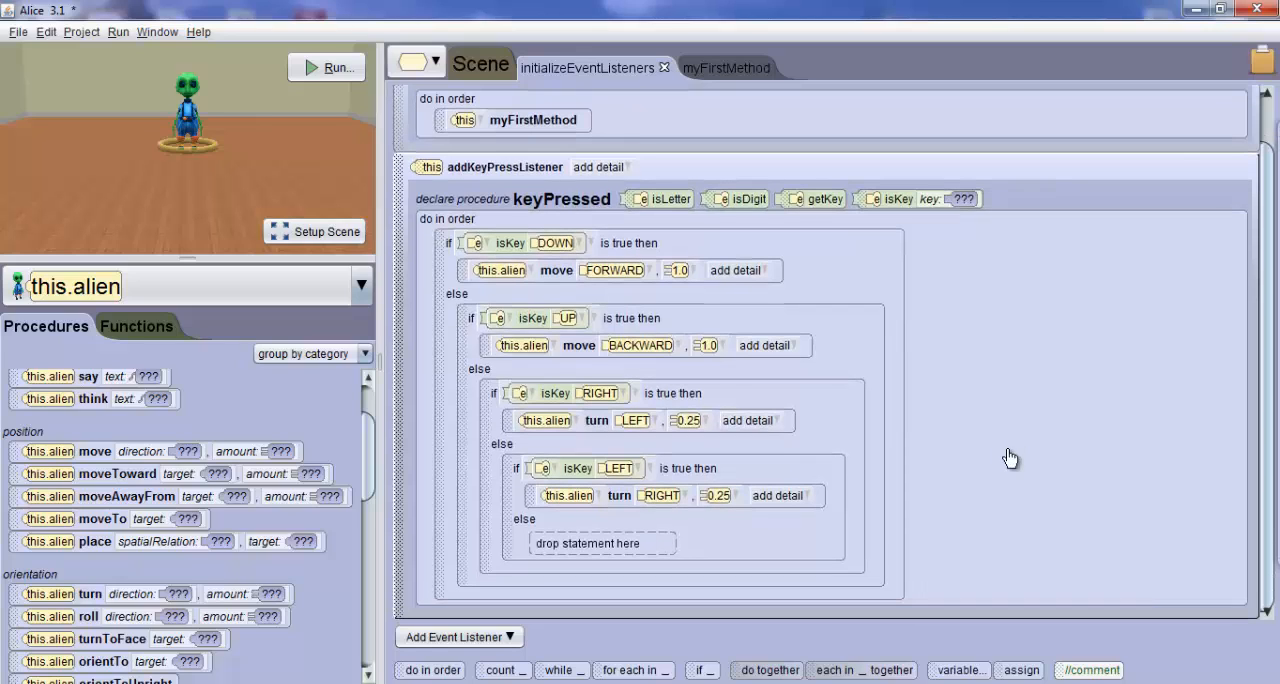
mouse_move(500, 244)
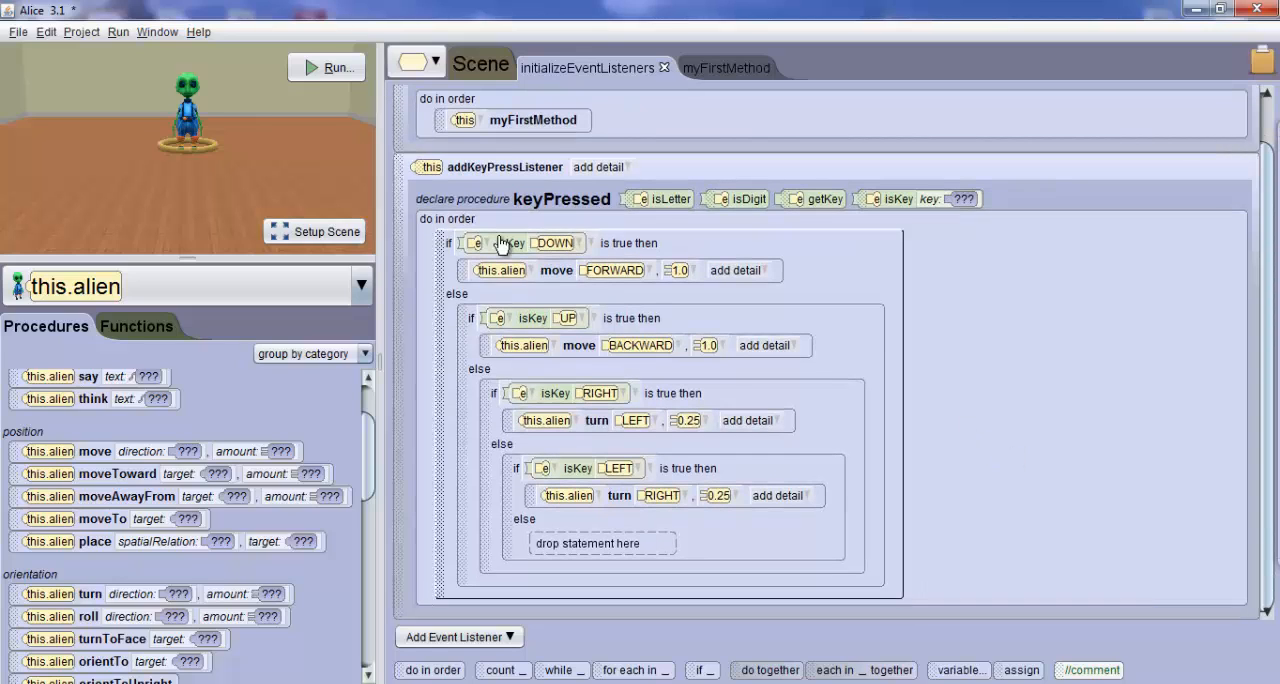
left_click(338, 67)
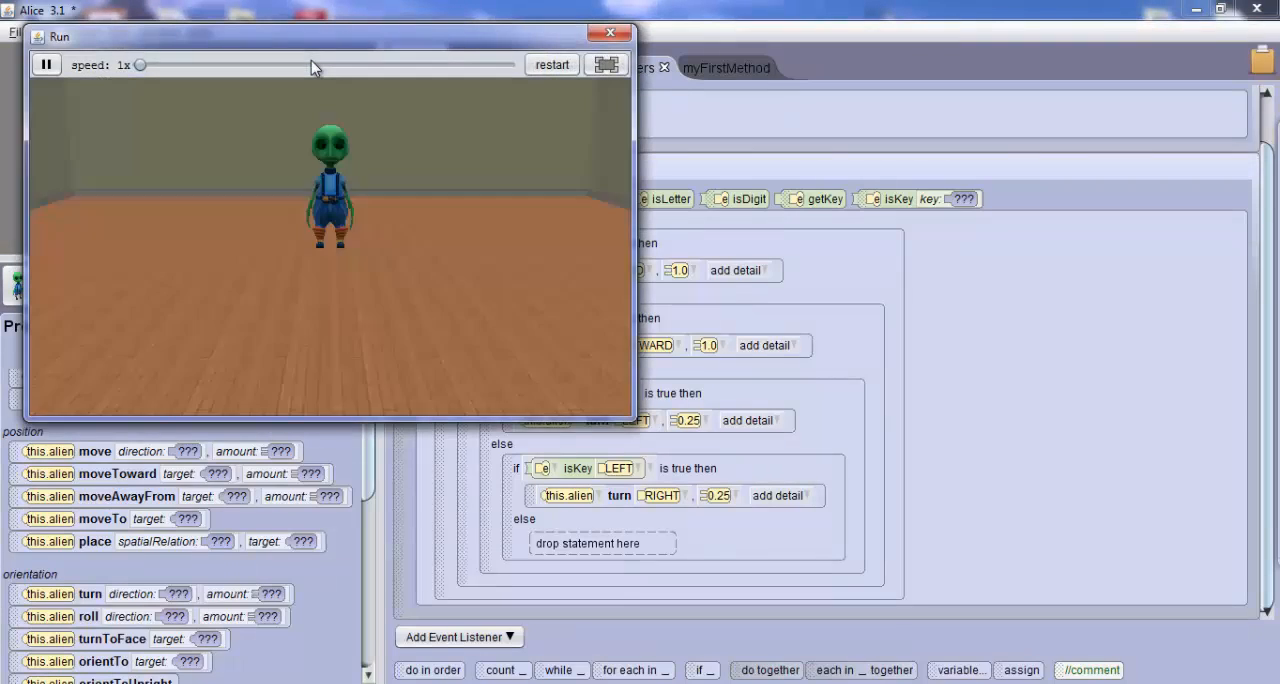